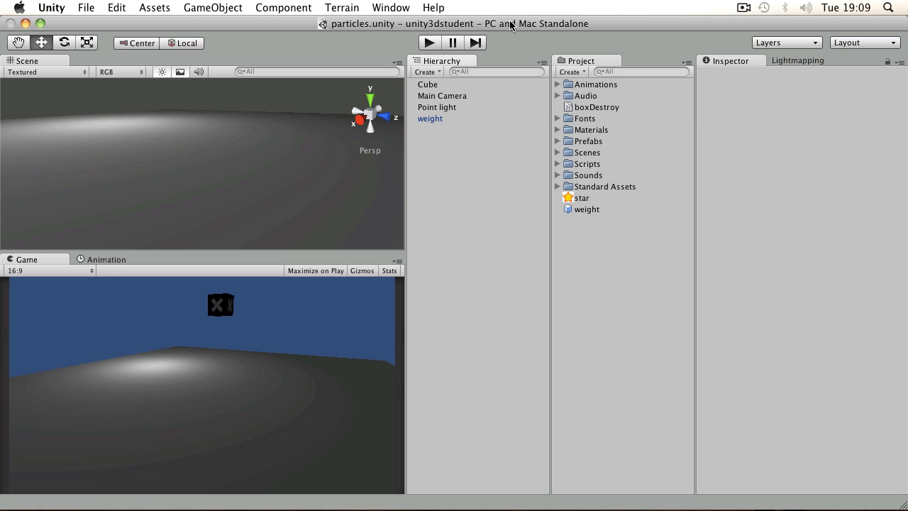
- Bring up the GameObject menu listing the object types that can be created
click(213, 7)
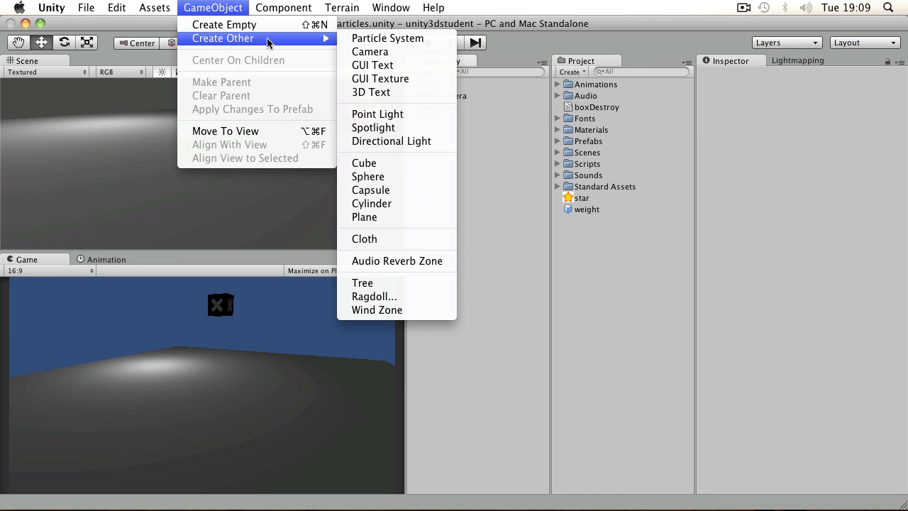
mouse_move(388, 38)
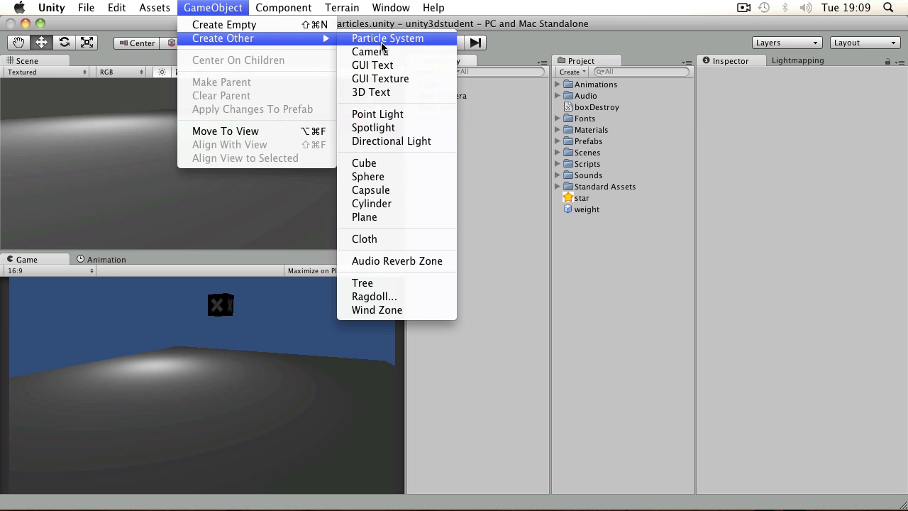
mouse_move(395, 49)
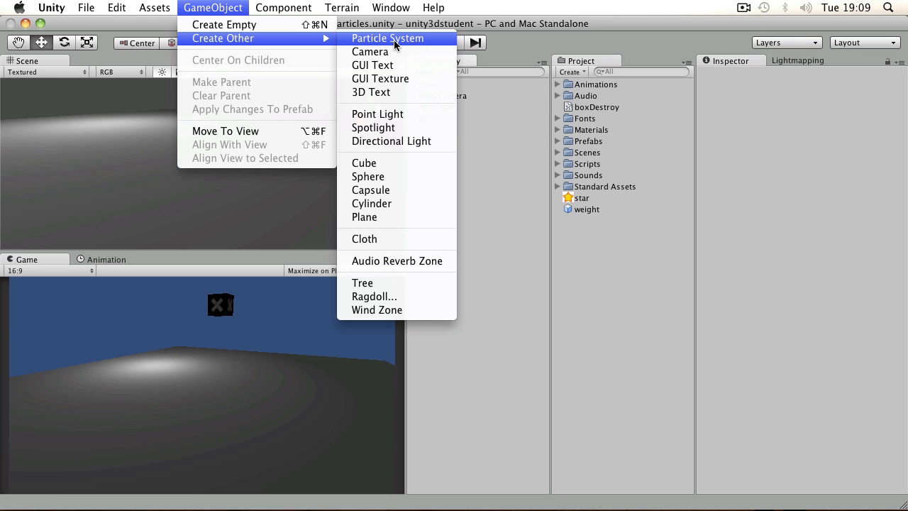
- Add a Particle System to the scene and raise it high above the floor
click(386, 39)
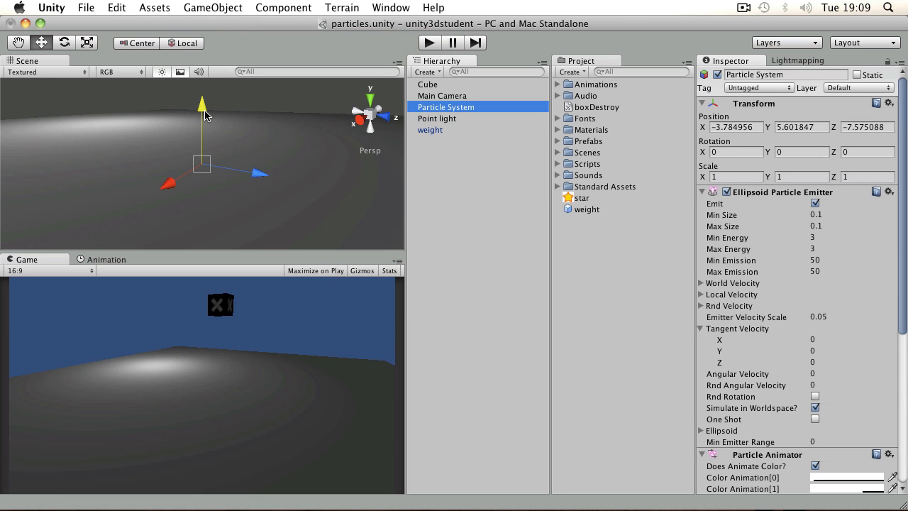
drag(203, 106, 203, 60)
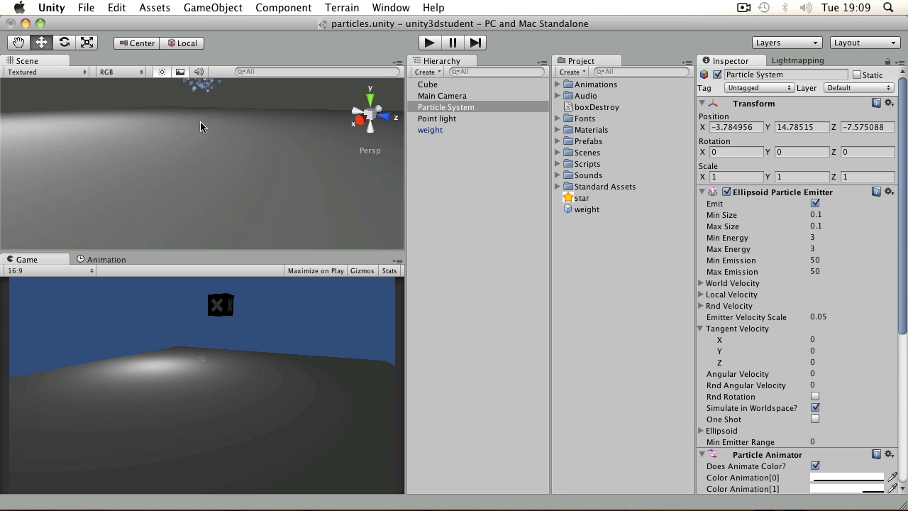
click(446, 107)
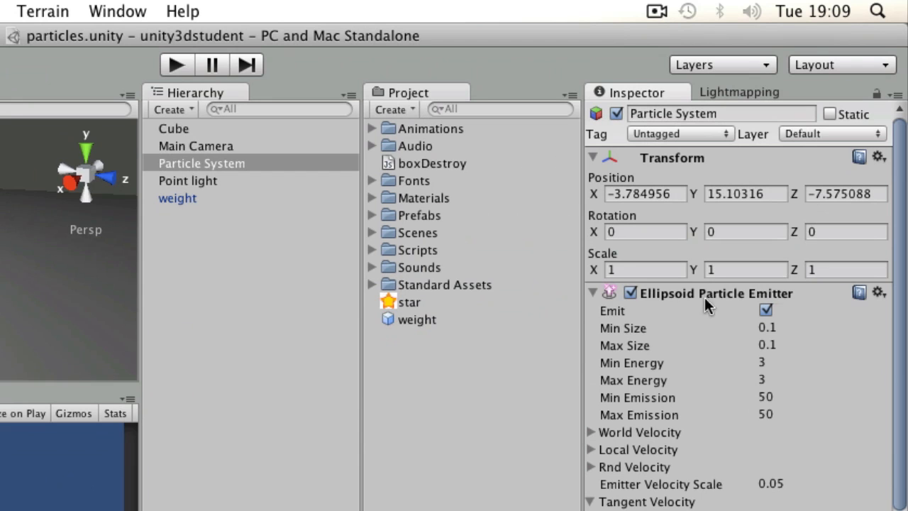
- Show the weight box's components in the Inspector, including Box Destroy
scroll(down, 3)
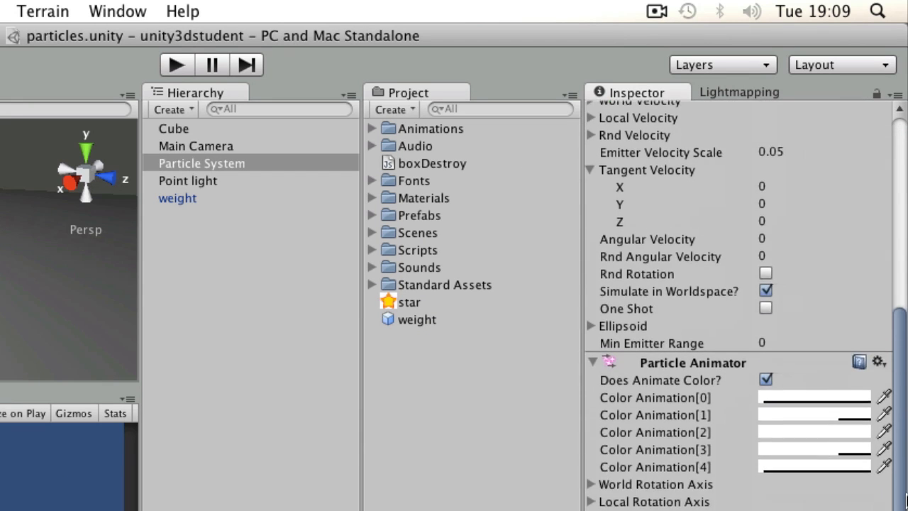
scroll(down, 3)
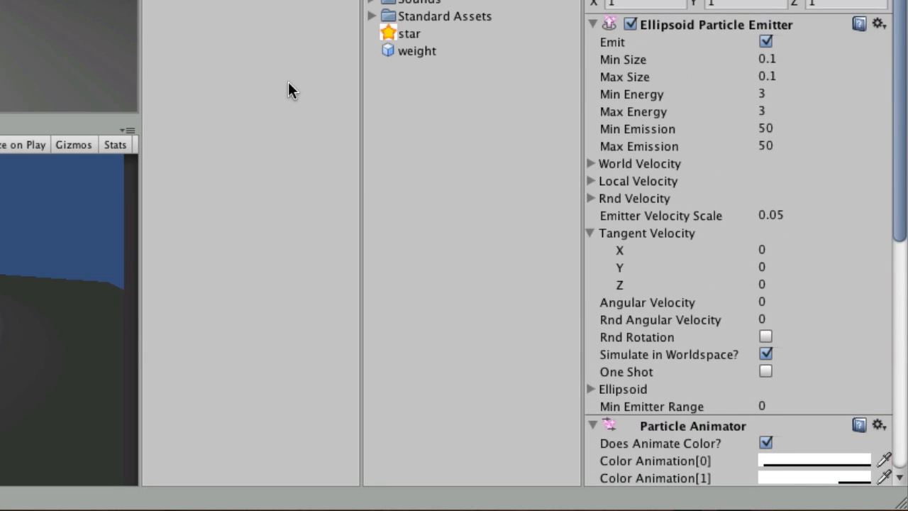
mouse_move(177, 58)
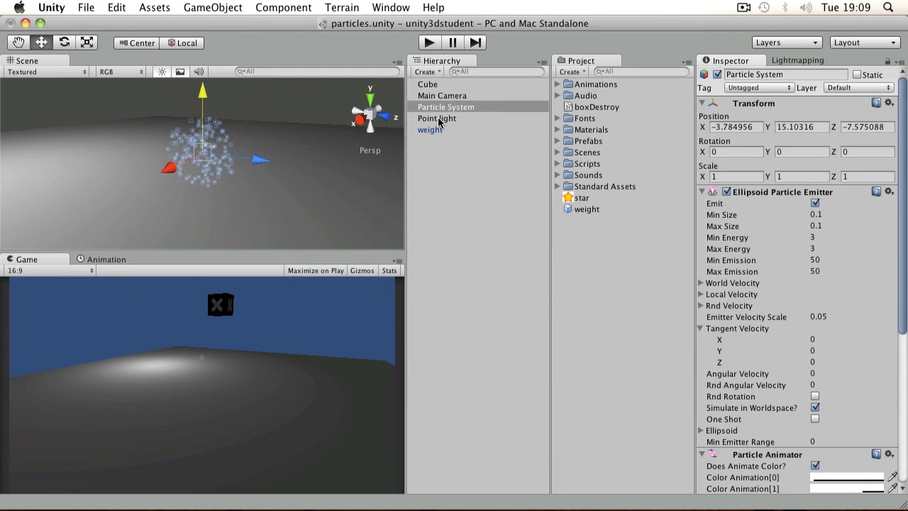
click(430, 129)
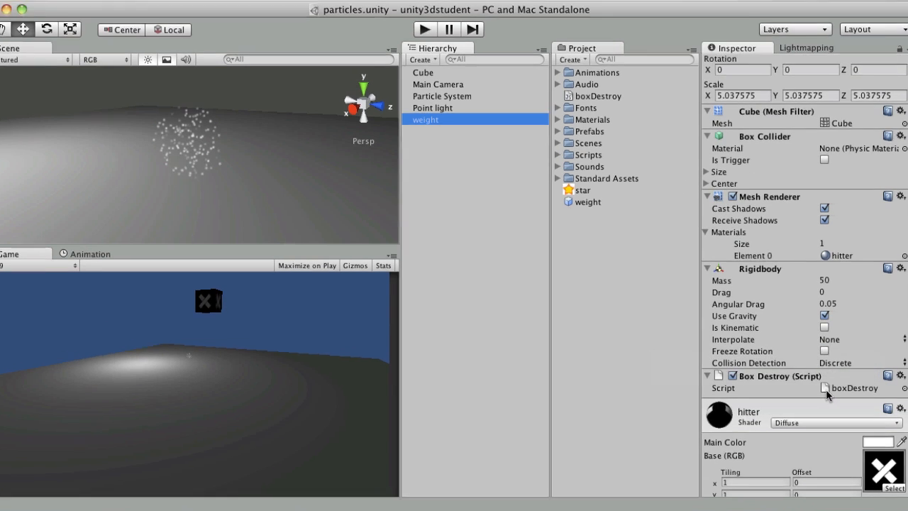
double_click(860, 388)
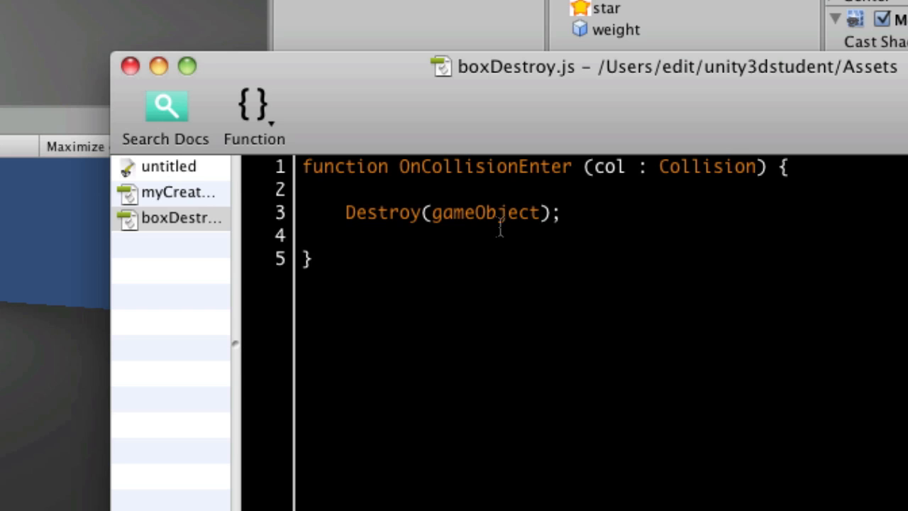
triple_click(451, 213)
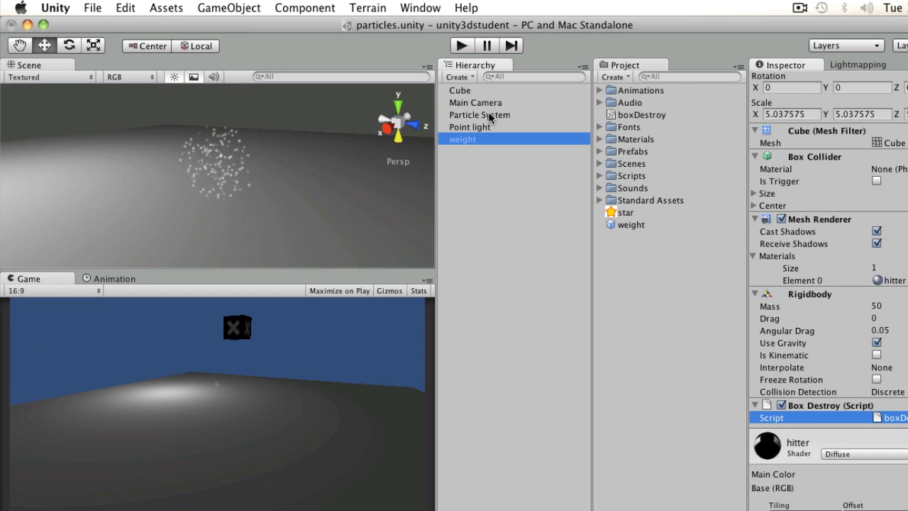
- Select the Particle System to show its settings, then bring up the star texture for editing
click(461, 44)
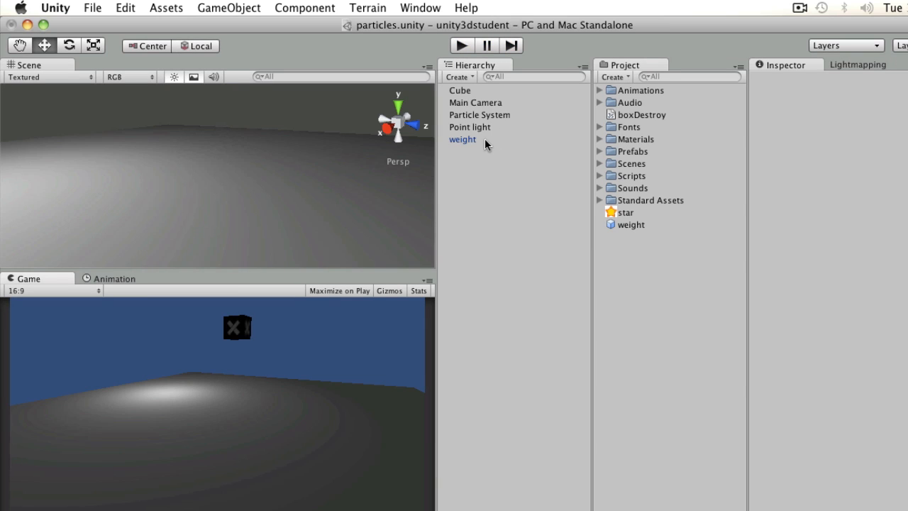
click(479, 114)
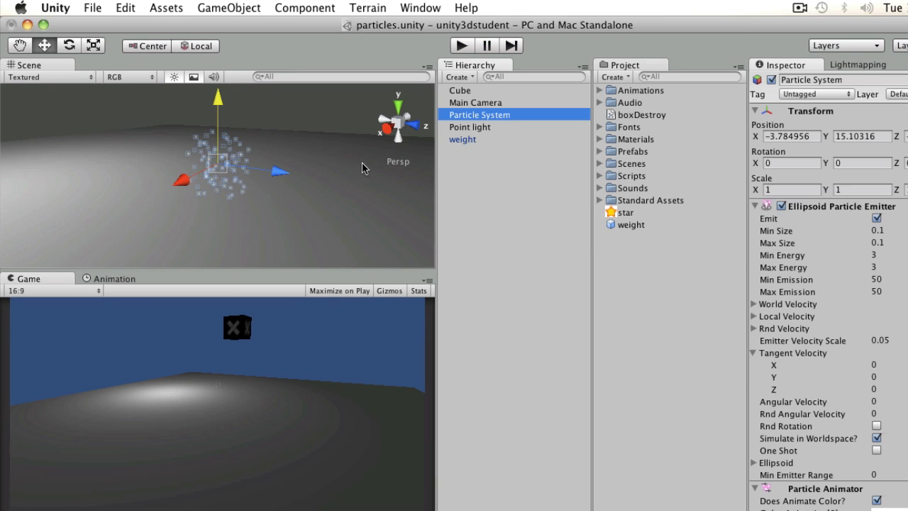
mouse_move(656, 253)
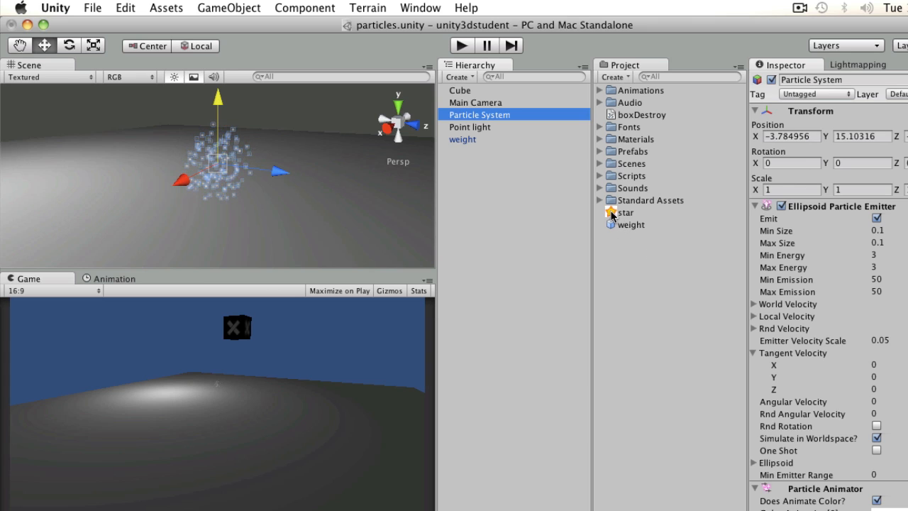
click(625, 213)
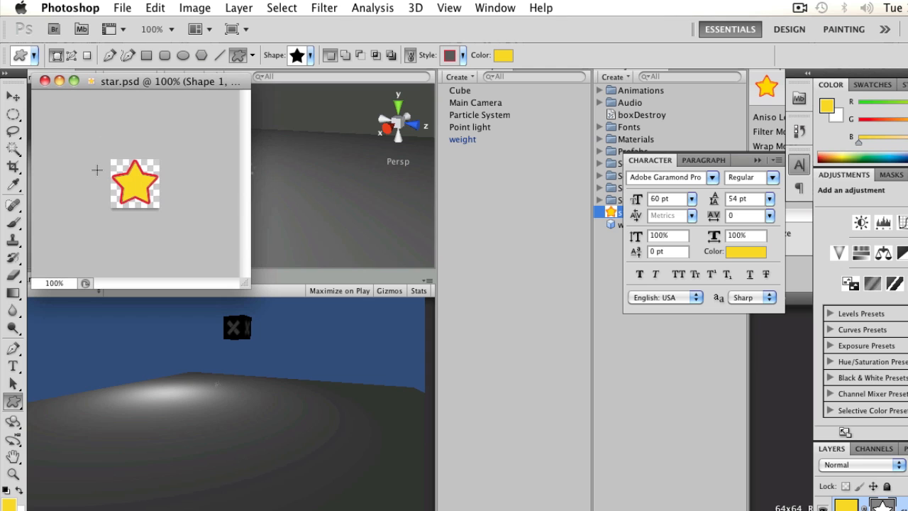
- Check the star image is 64×64 in Photoshop's New dialog and cancel out of it
click(122, 9)
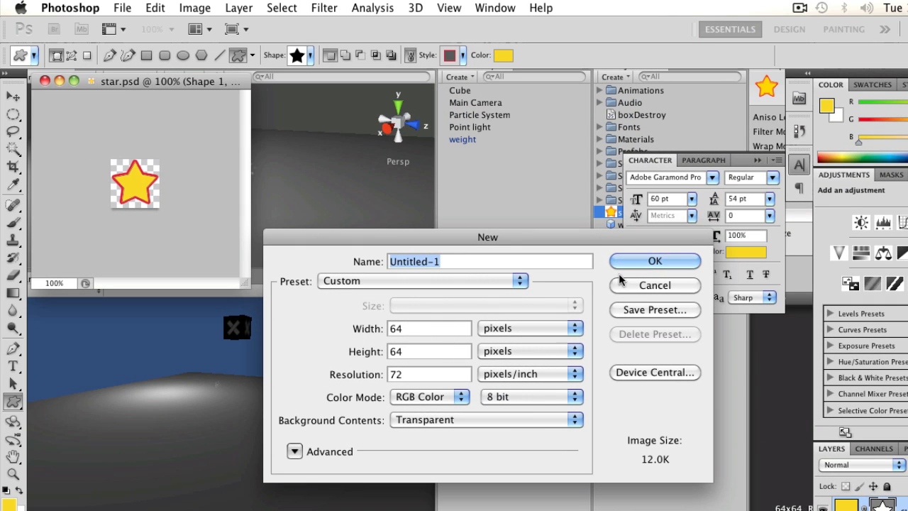
click(654, 261)
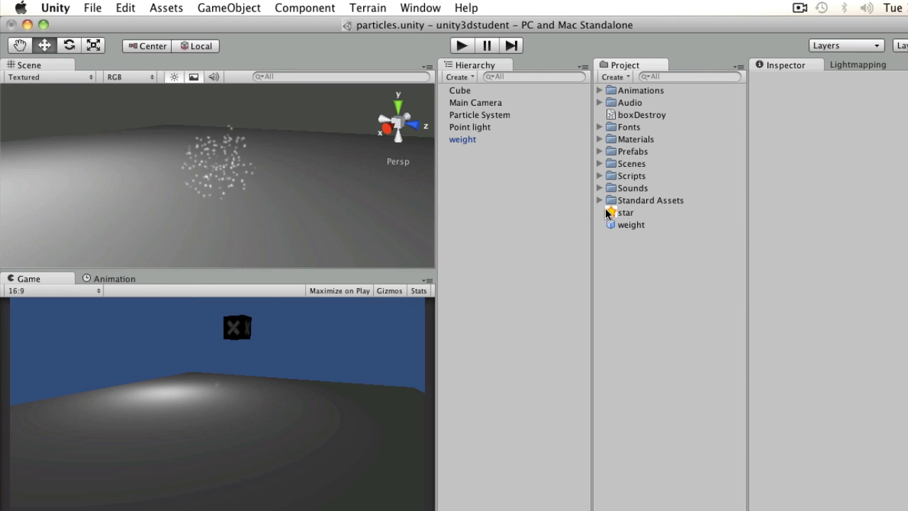
- Set the emitter's Min Size 1, Max Size 3, Min Energy 1, Max Energy 2 and Min Emission 20
click(625, 213)
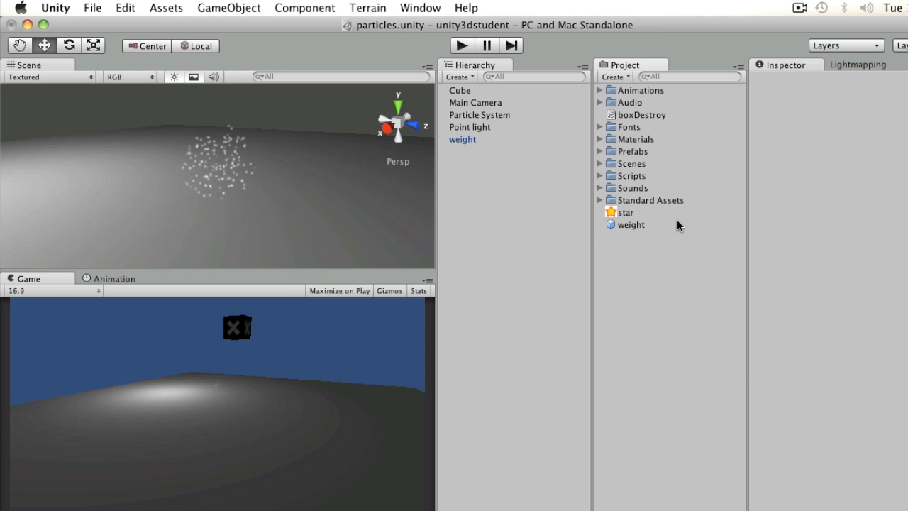
click(480, 113)
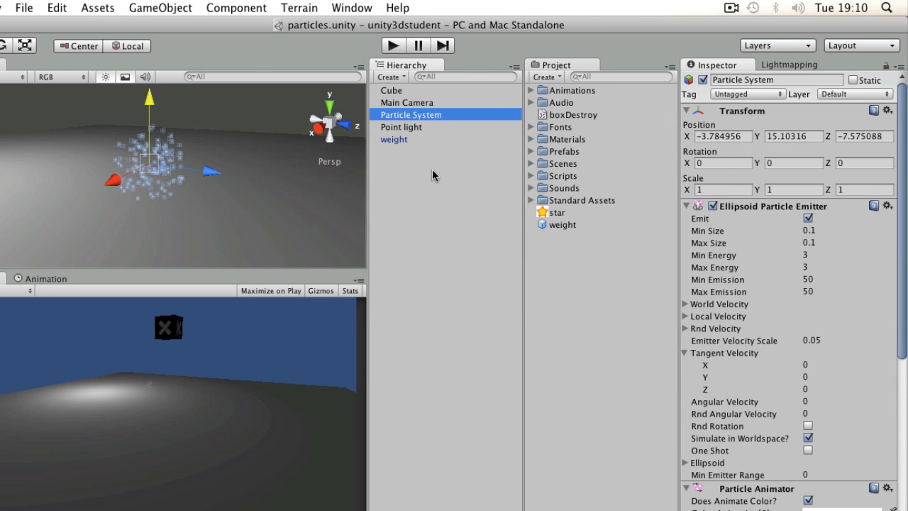
mouse_move(212, 159)
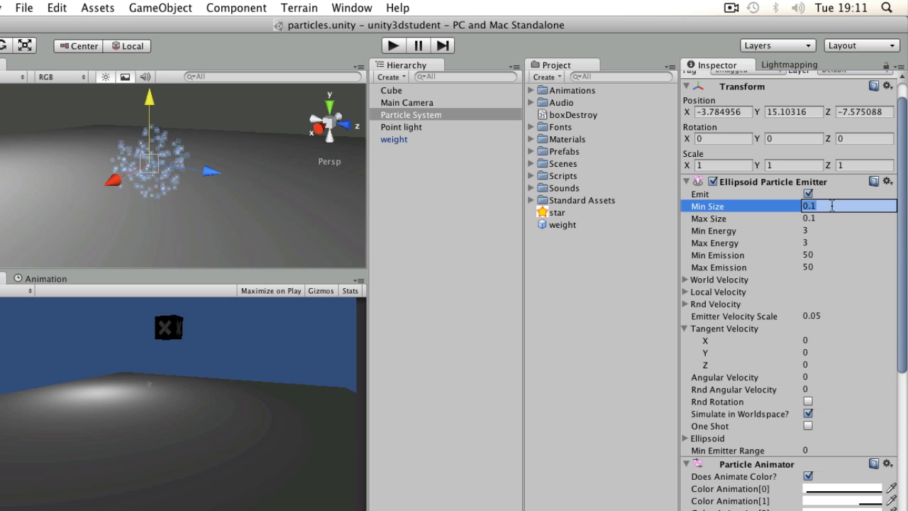
text(1)
click(849, 218)
text(3)
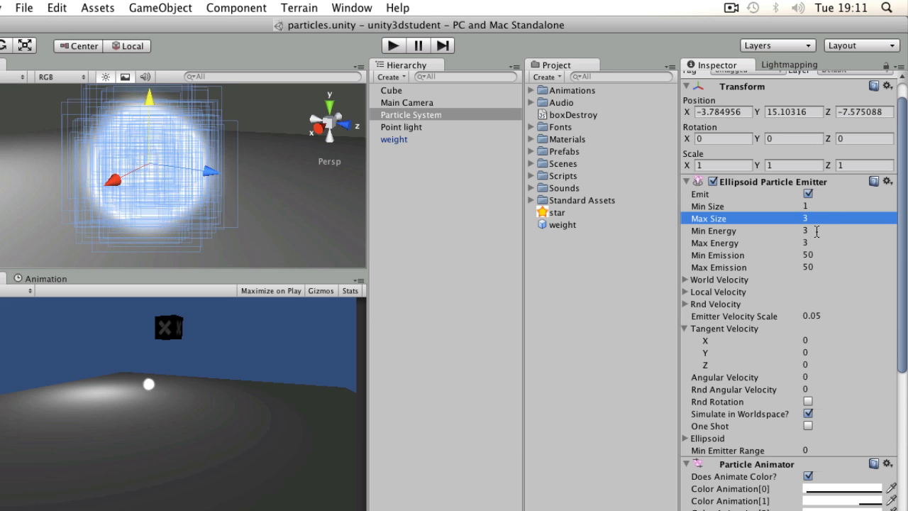
click(848, 230)
text(1)
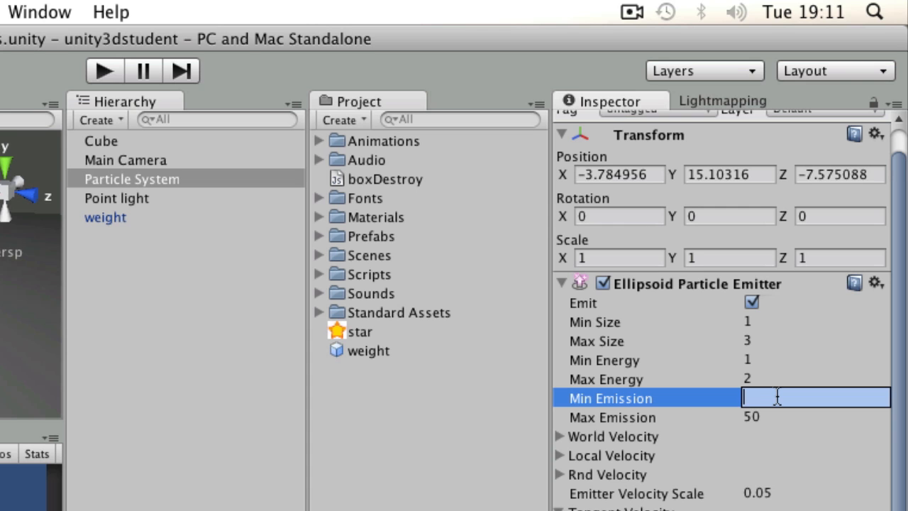
text(20)
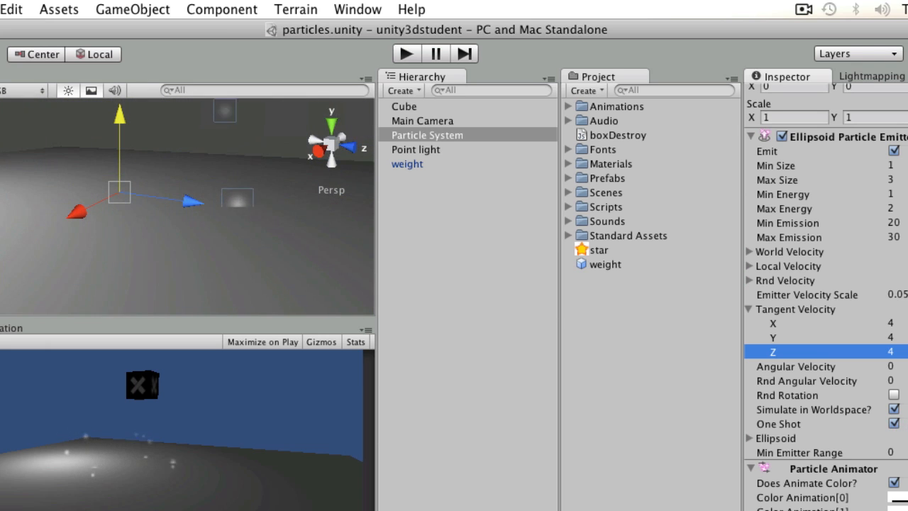
mouse_move(869, 320)
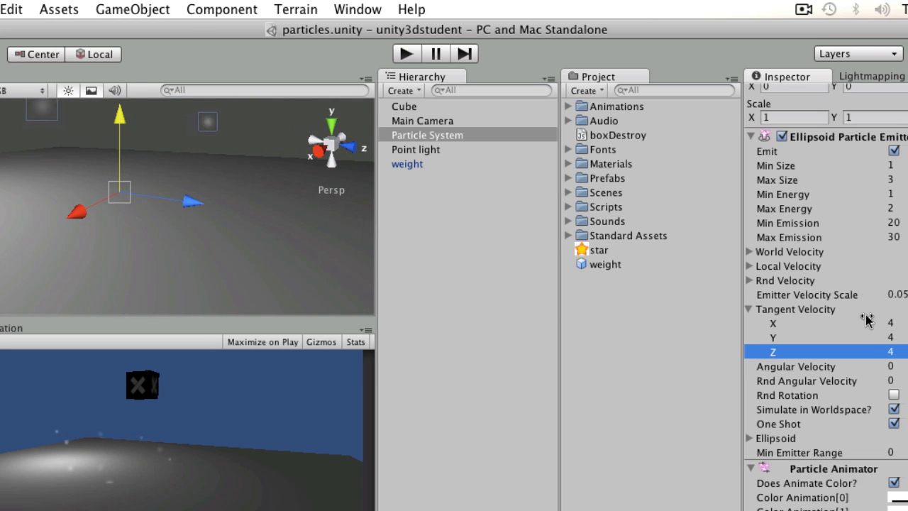
- Scroll the Inspector down to the rest of the Ellipsoid Particle Emitter settings
scroll(down, 3)
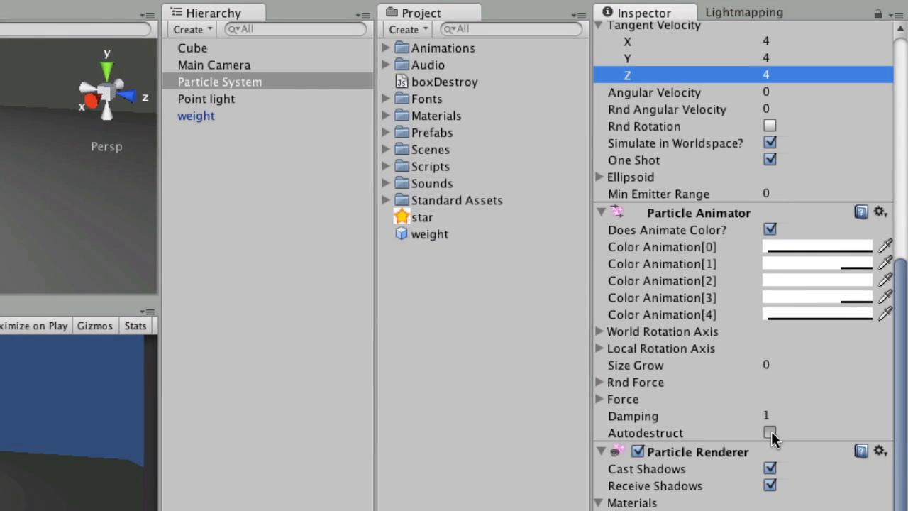
- Enable Autodestruct so the particles remove themselves, then move down to the Particle Animator
click(769, 433)
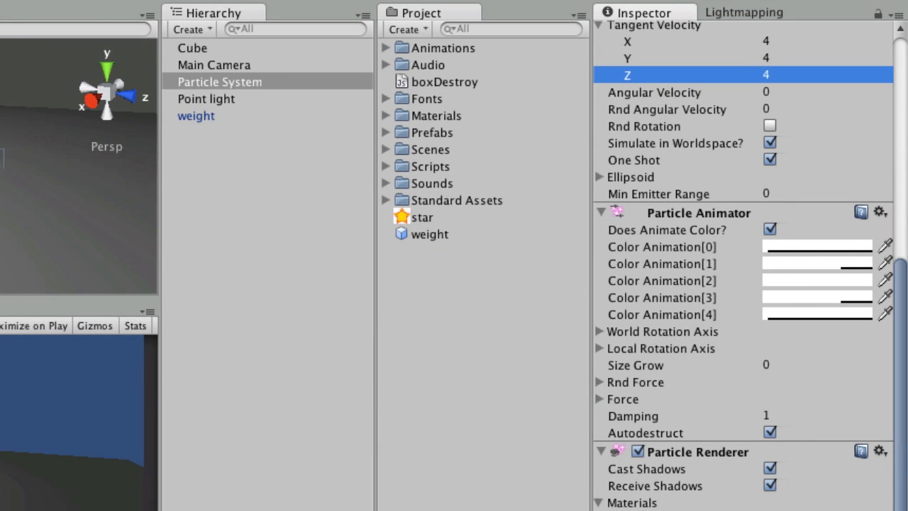
mouse_move(616, 272)
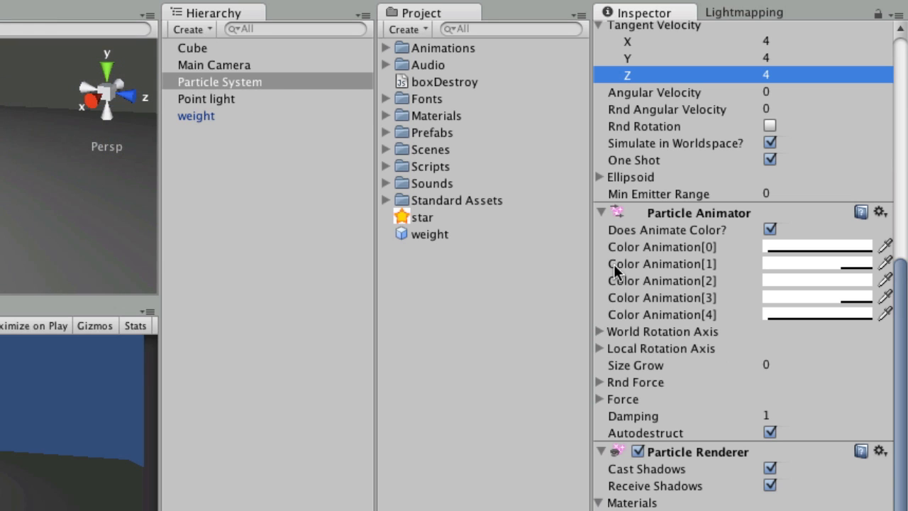
mouse_move(778, 358)
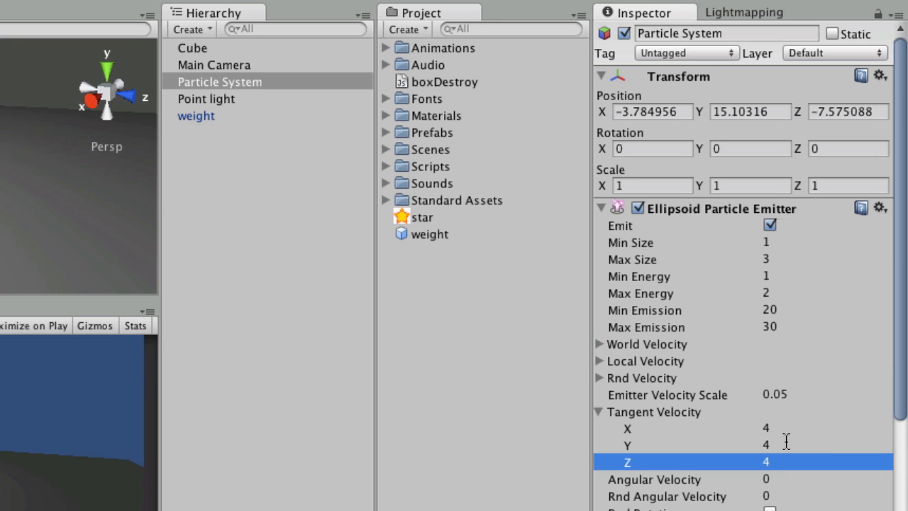
scroll(down, 3)
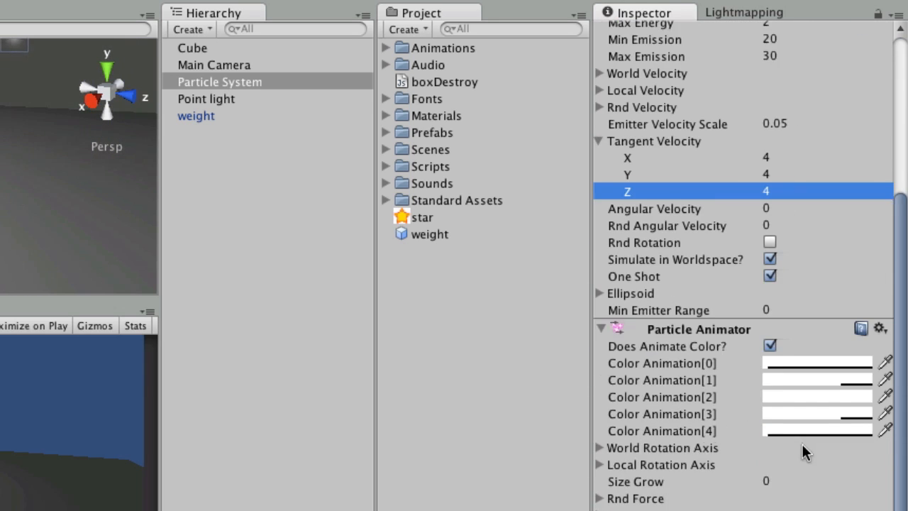
scroll(down, 3)
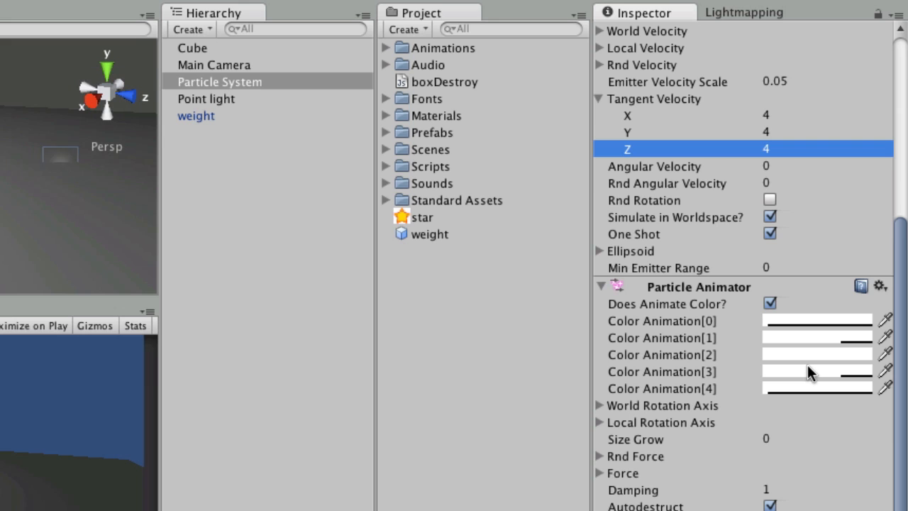
mouse_move(806, 392)
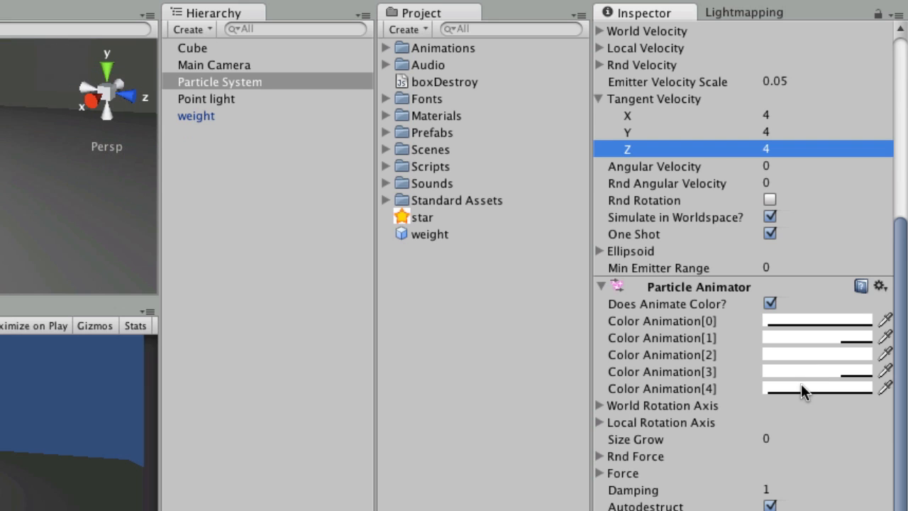
mouse_move(751, 445)
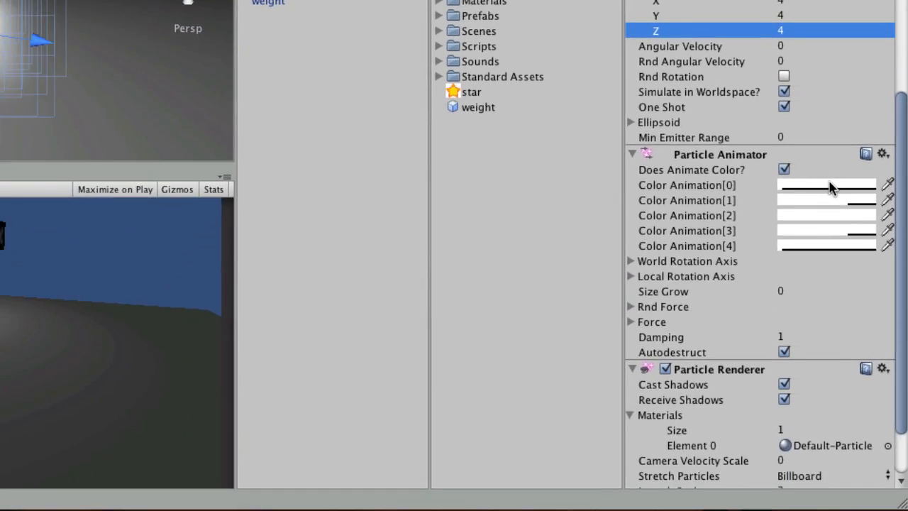
- Bring up the colour picker on the Particle Animator's Color Animation swatches
click(827, 184)
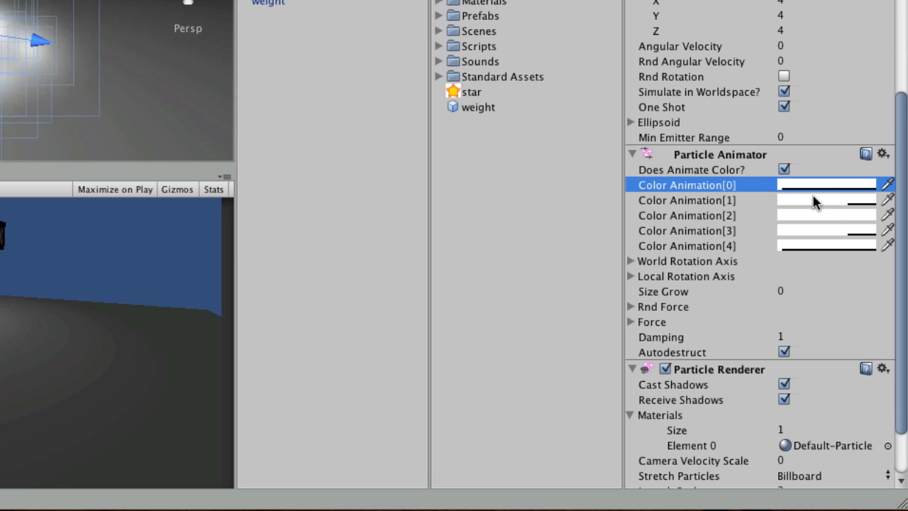
click(827, 199)
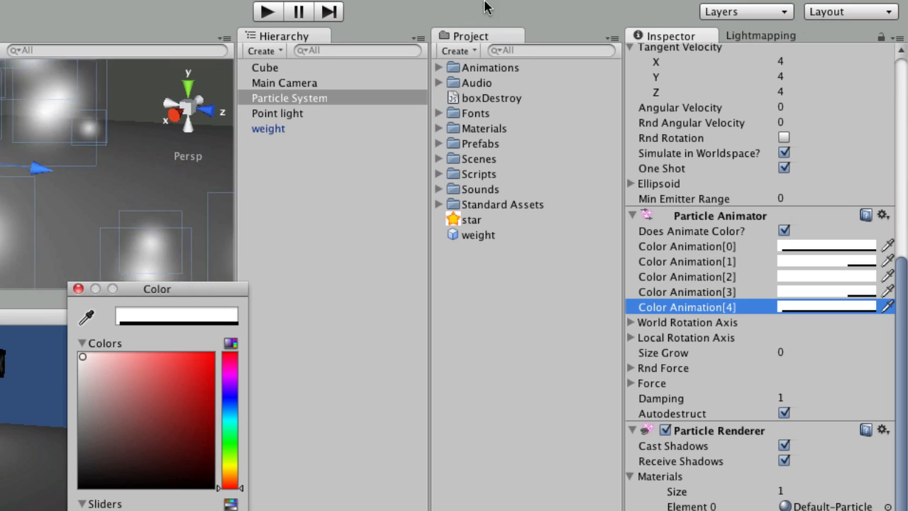
- Create a new material in the project named starParticle
click(459, 51)
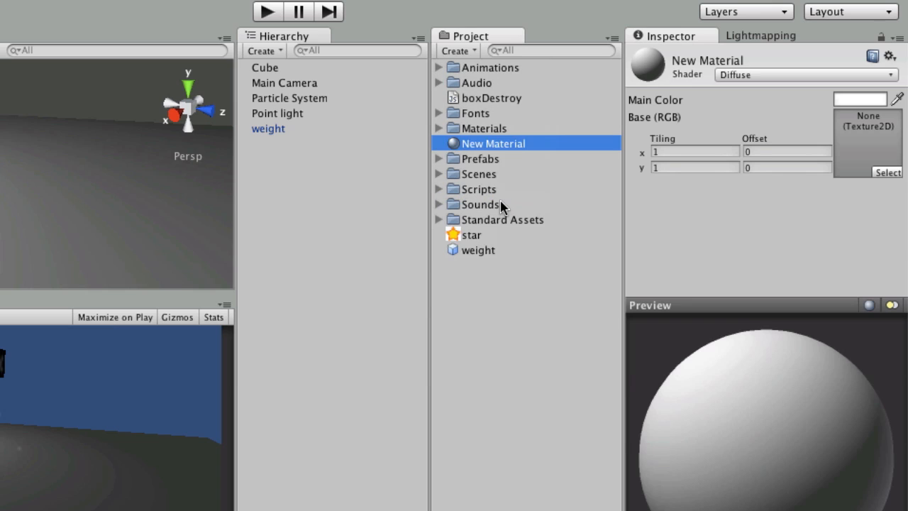
text(starParticle)
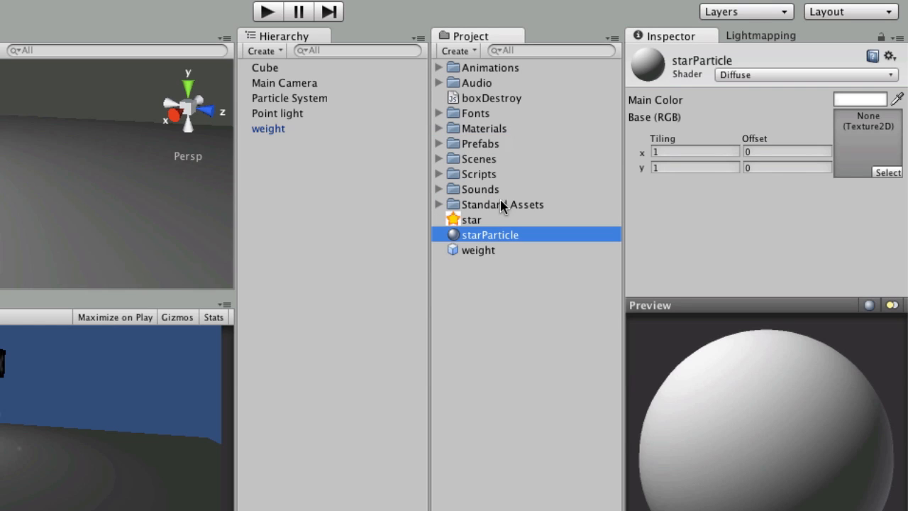
click(290, 98)
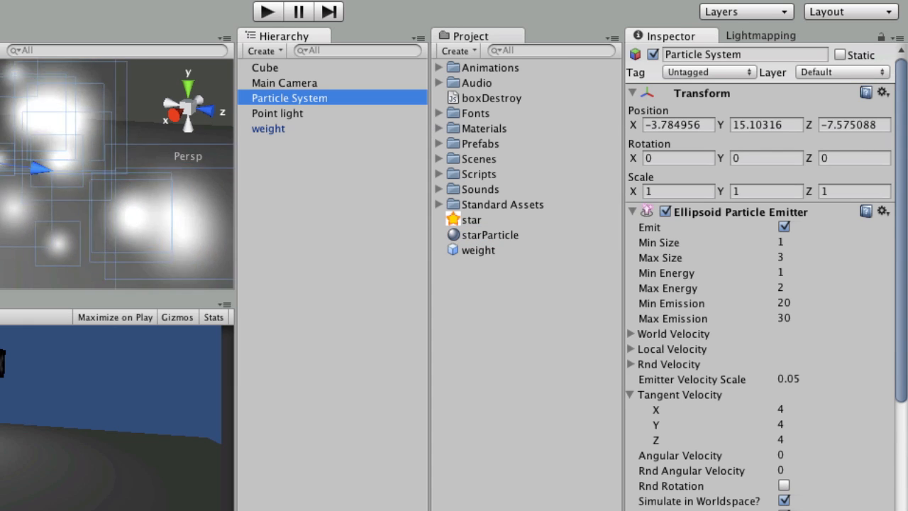
click(491, 235)
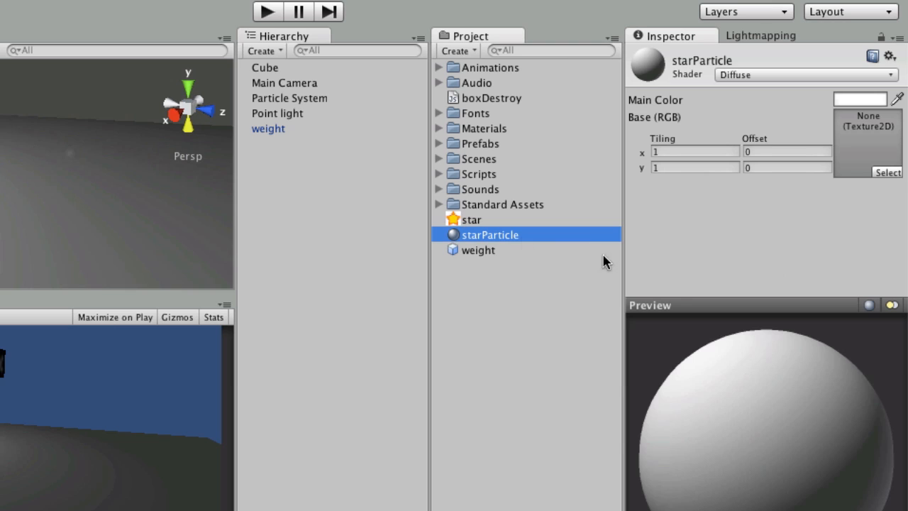
mouse_move(541, 235)
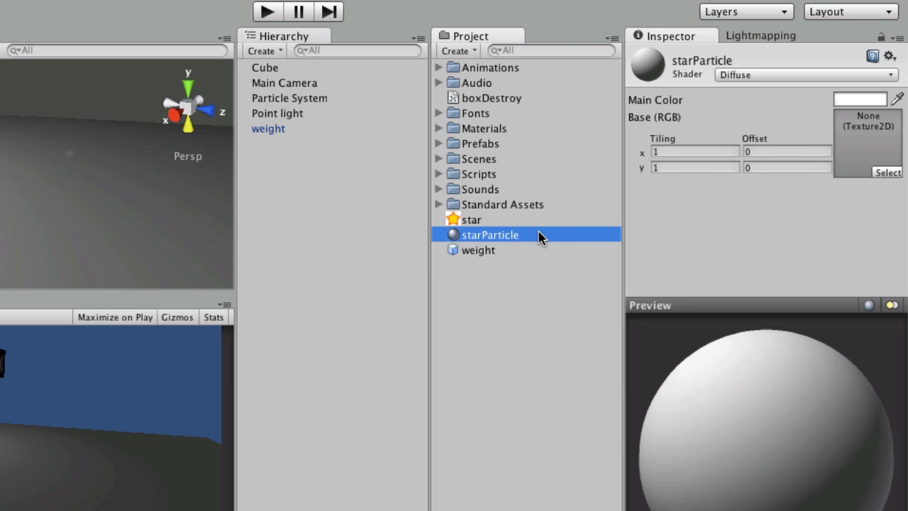
- Set starParticle's shader to Particles/Alpha Blended
click(806, 74)
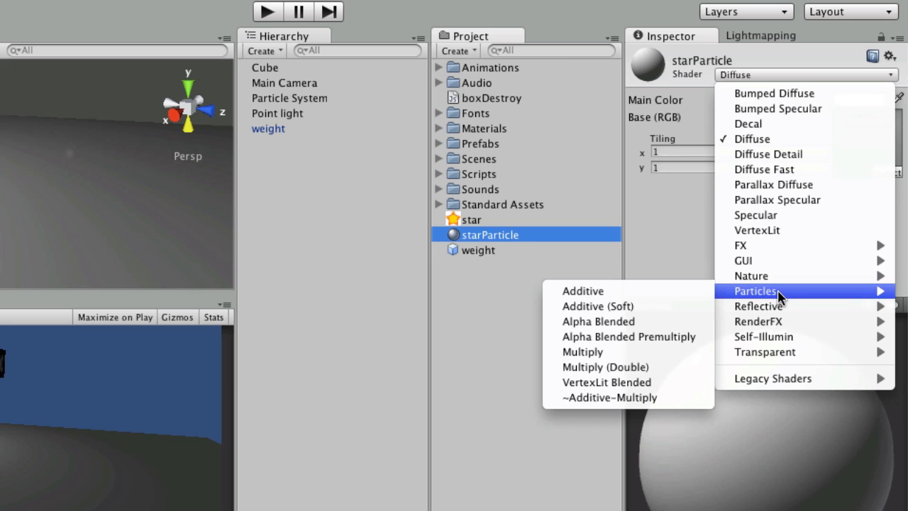
mouse_move(607, 320)
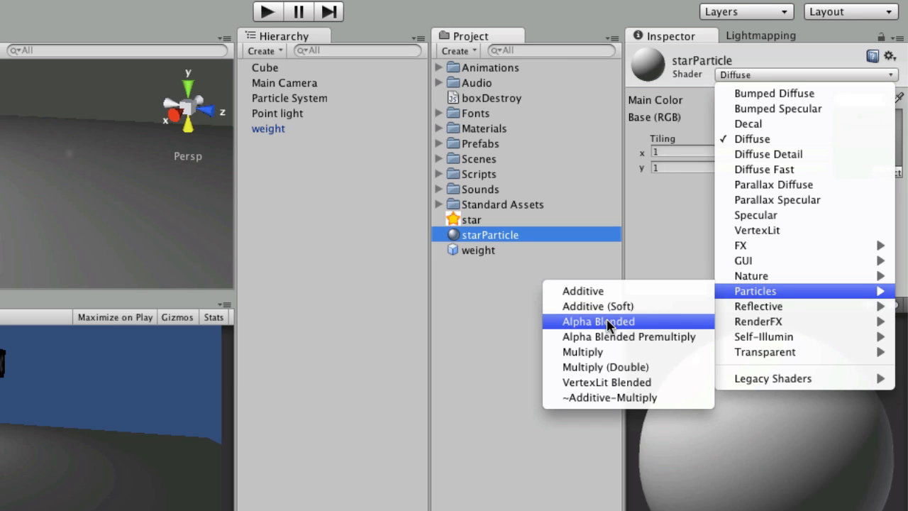
click(599, 321)
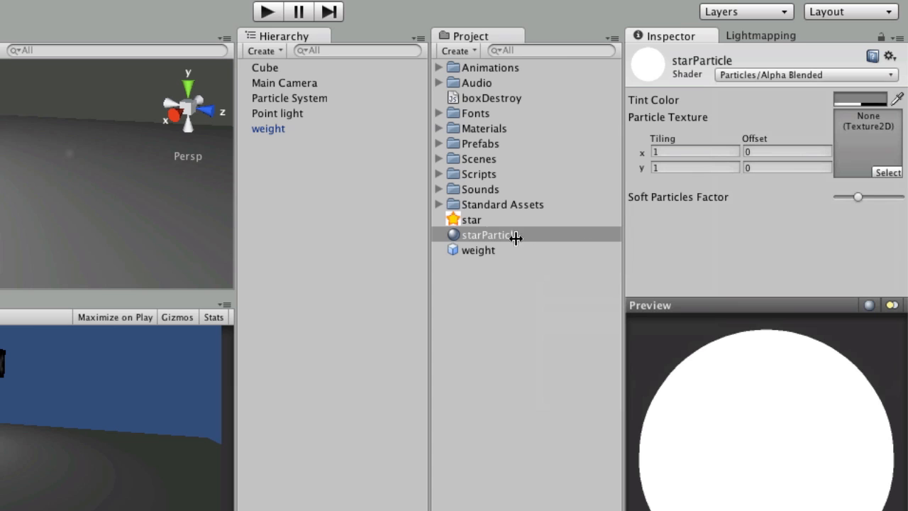
click(490, 234)
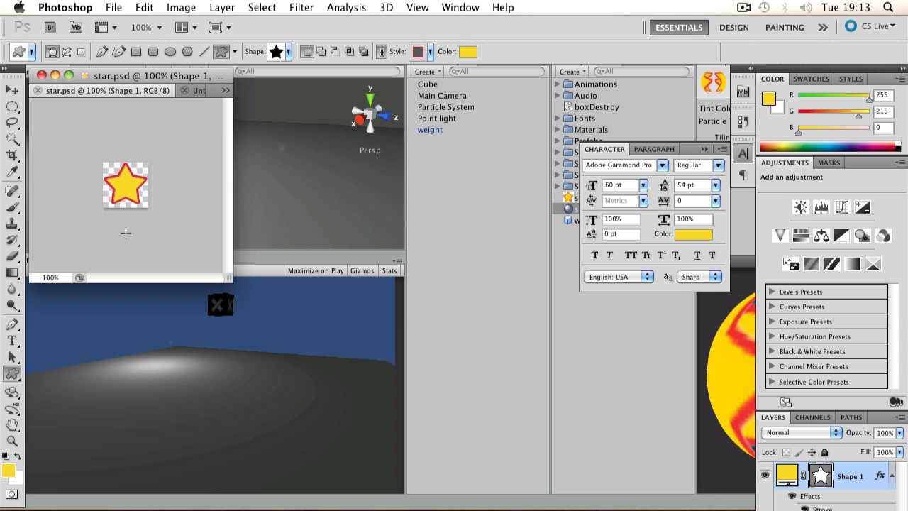
mouse_move(568, 284)
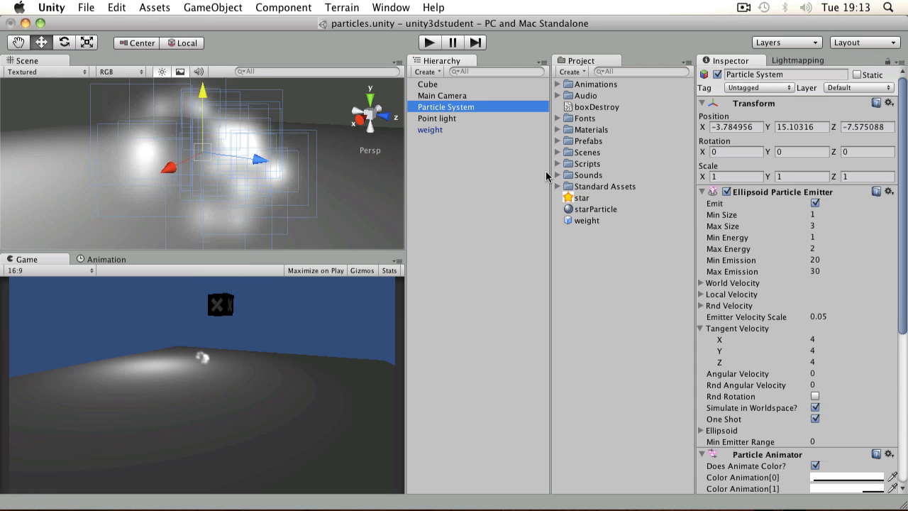
- Assign starParticle to the Particle Renderer's Materials Element 0 so the particles render as stars
scroll(down, 3)
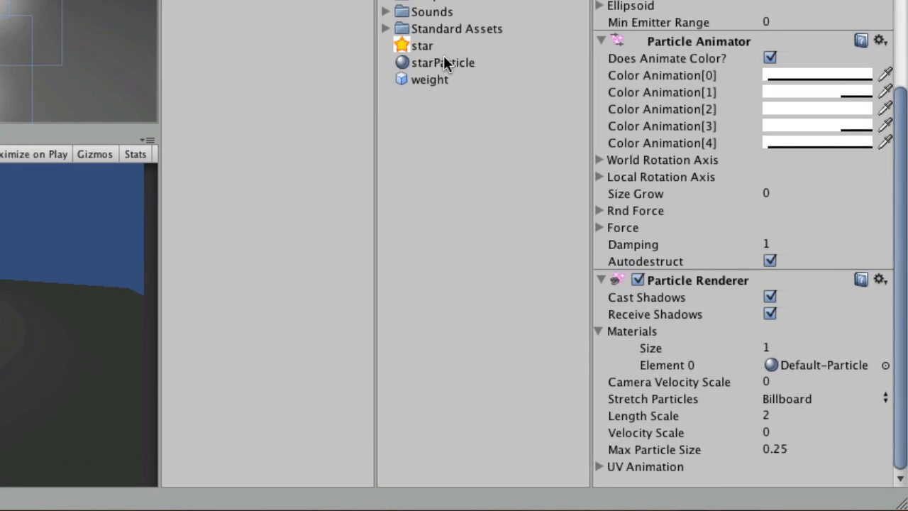
click(823, 365)
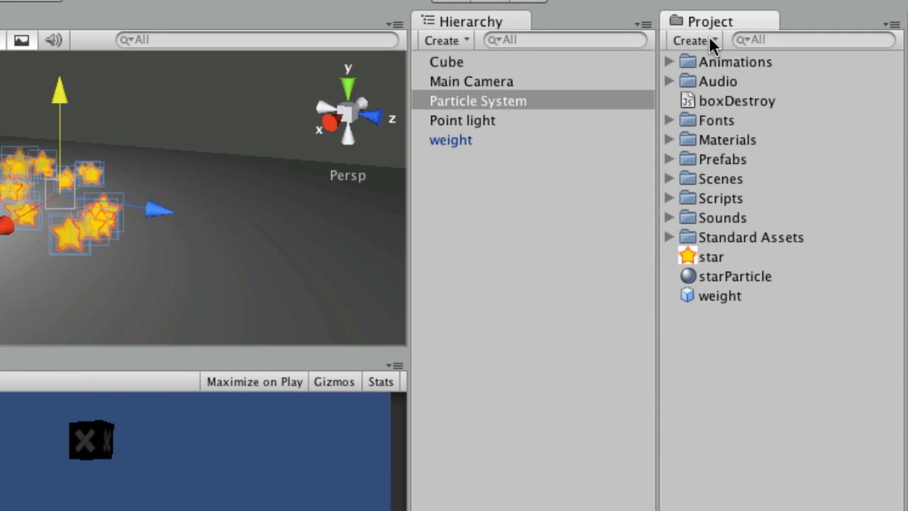
- Create a starBurst prefab and store the Particle System in it
click(694, 39)
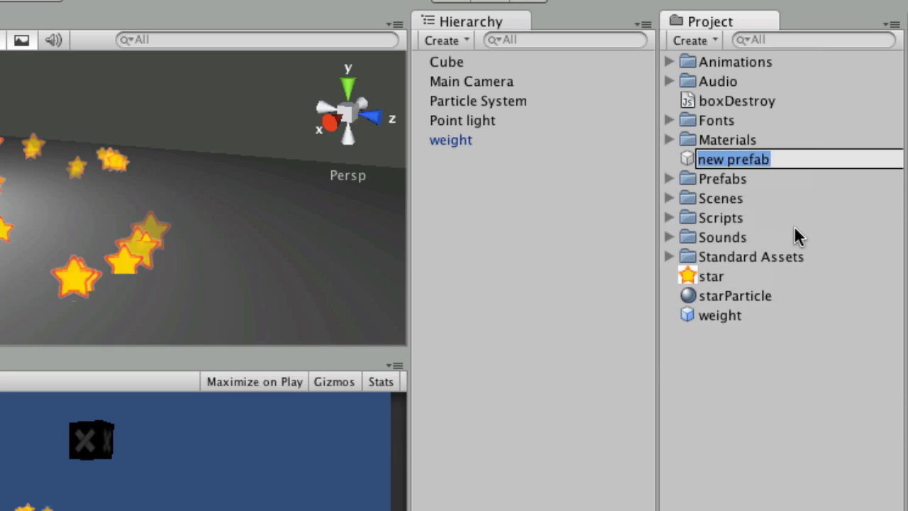
text(starBurst)
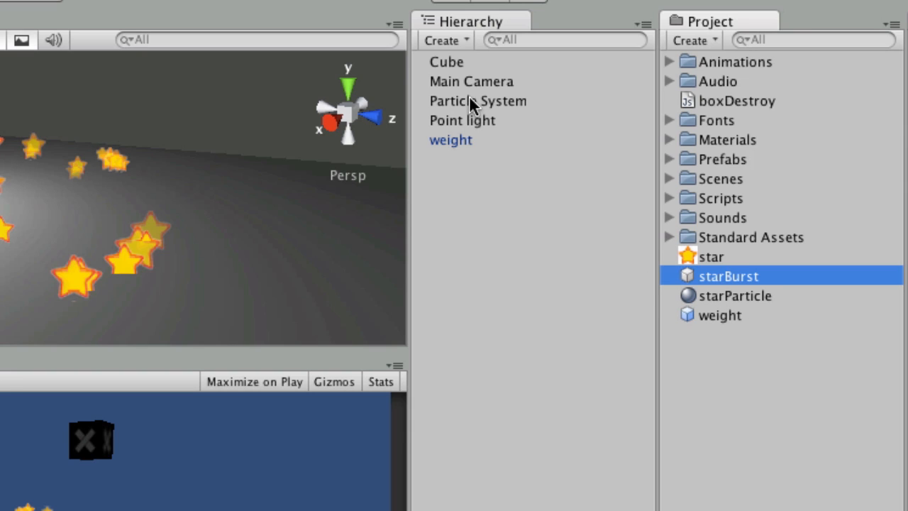
click(477, 101)
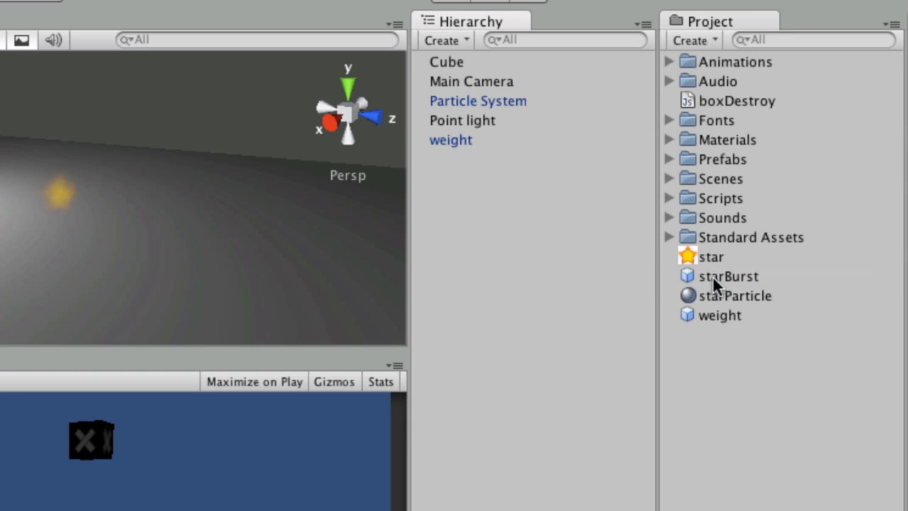
- Review the starBurst prefab, then remove the Particle System instance from the scene
click(726, 275)
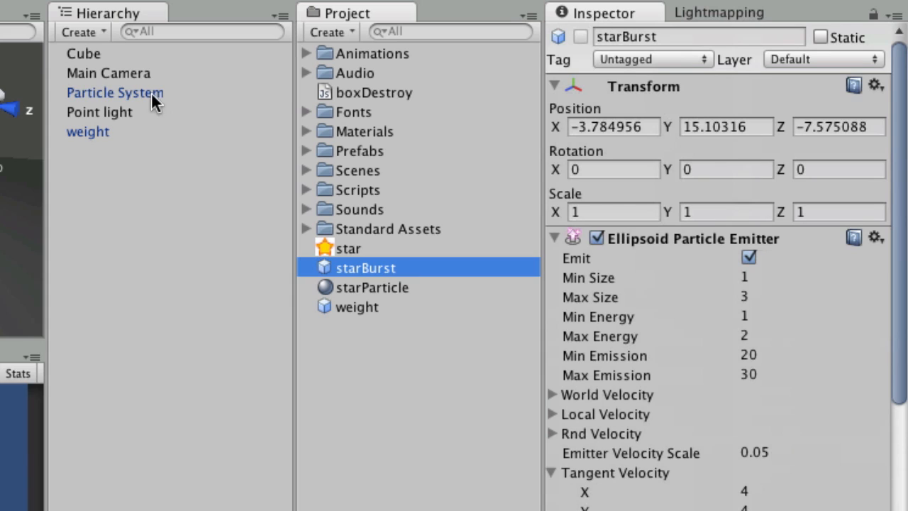
click(115, 92)
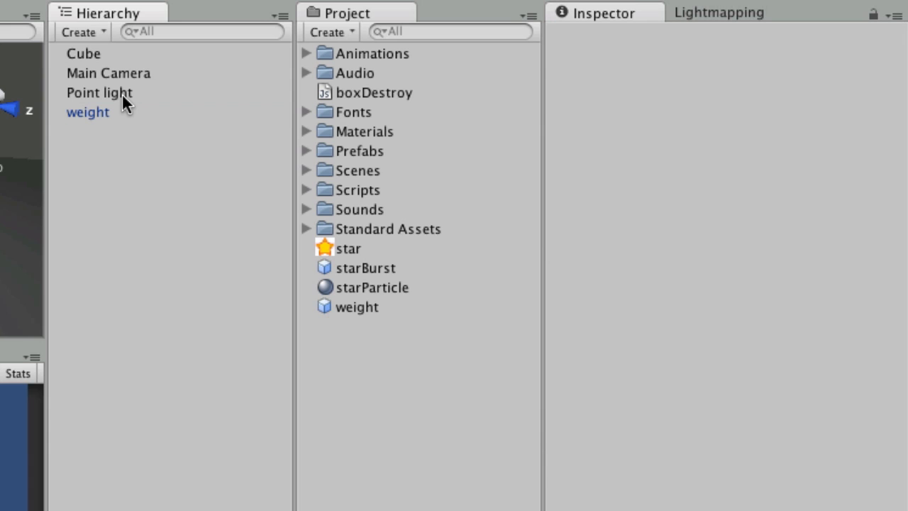
mouse_move(306, 168)
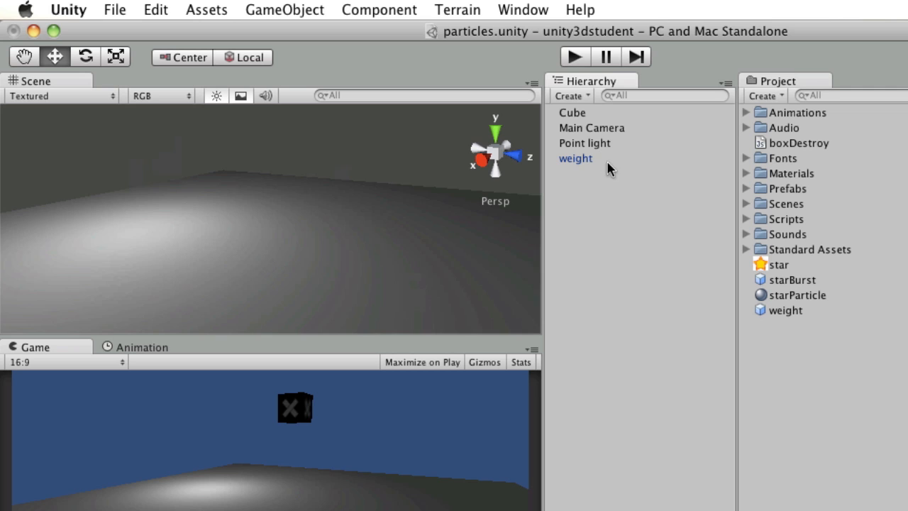
- Edit the boxDestroy script attached to the weight box
click(576, 159)
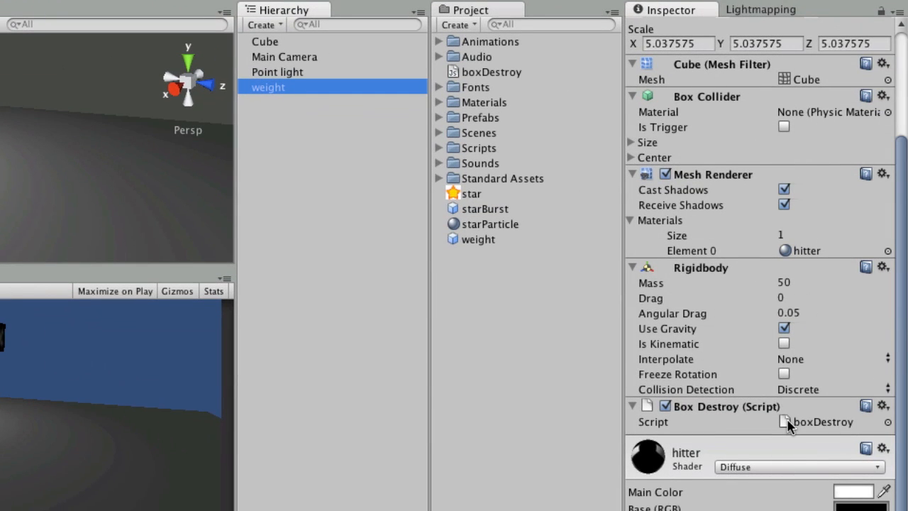
double_click(823, 422)
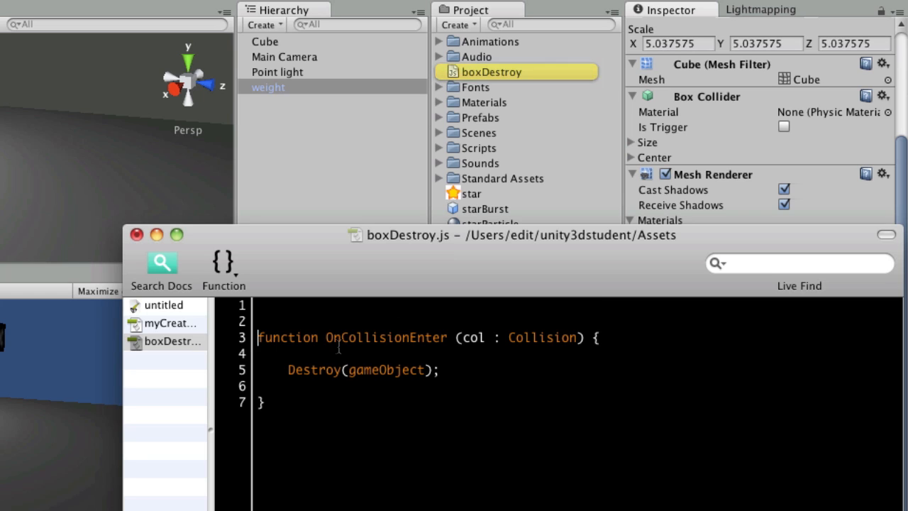
- Add Instantiate(star, transform.position, transform.rotation); above the Destroy call
text(Ins)
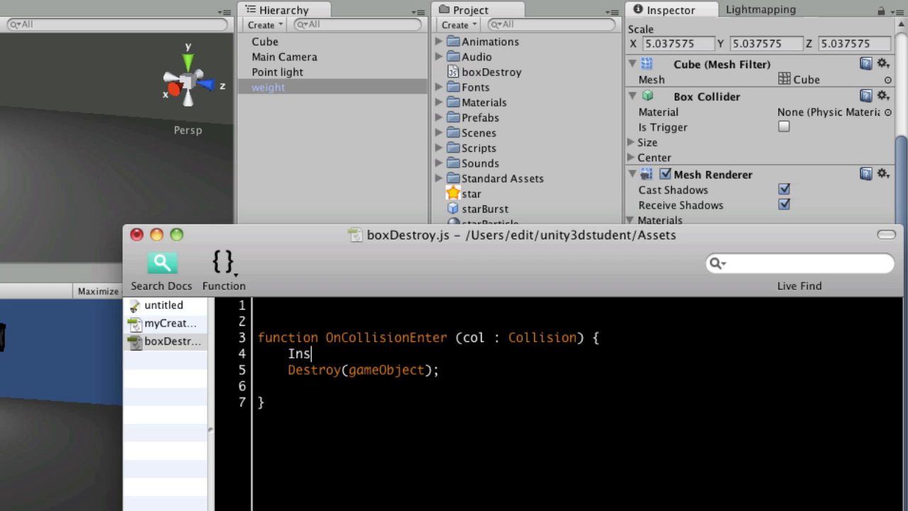
text(tantiate)
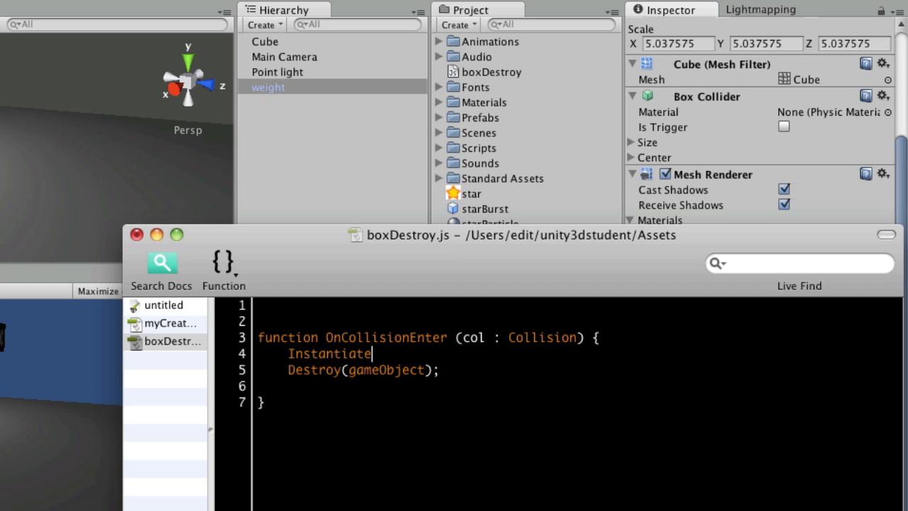
text((sta)
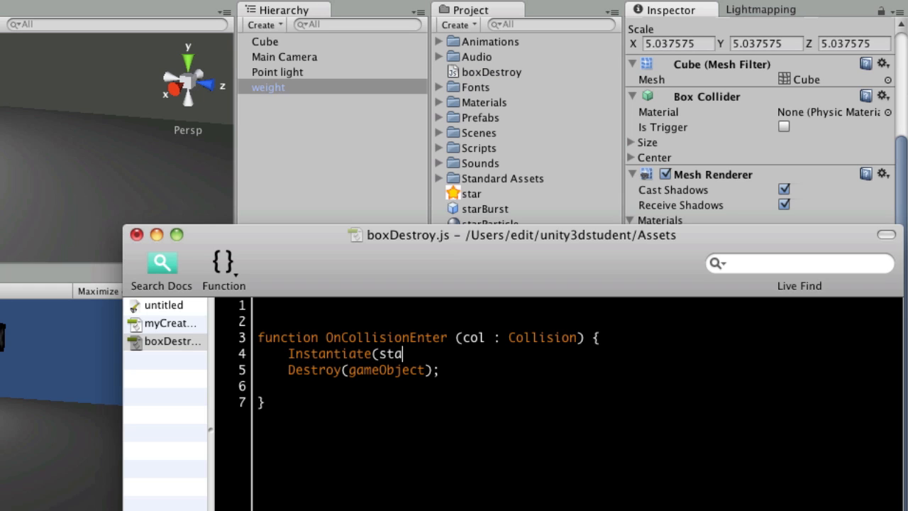
text(r, trans)
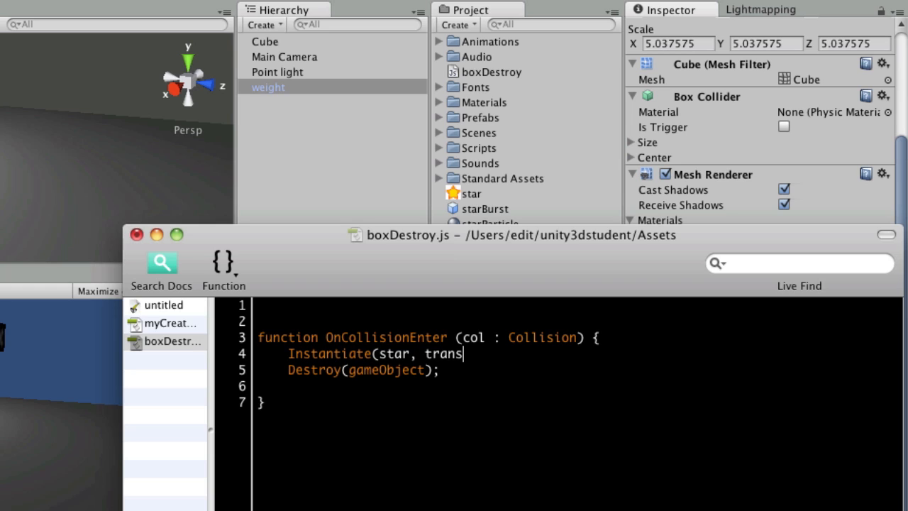
text(form.p)
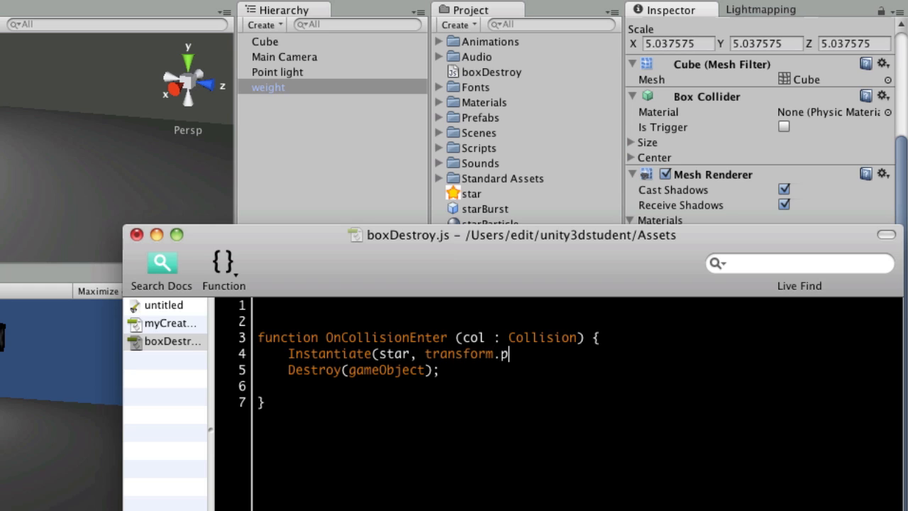
text(osition,)
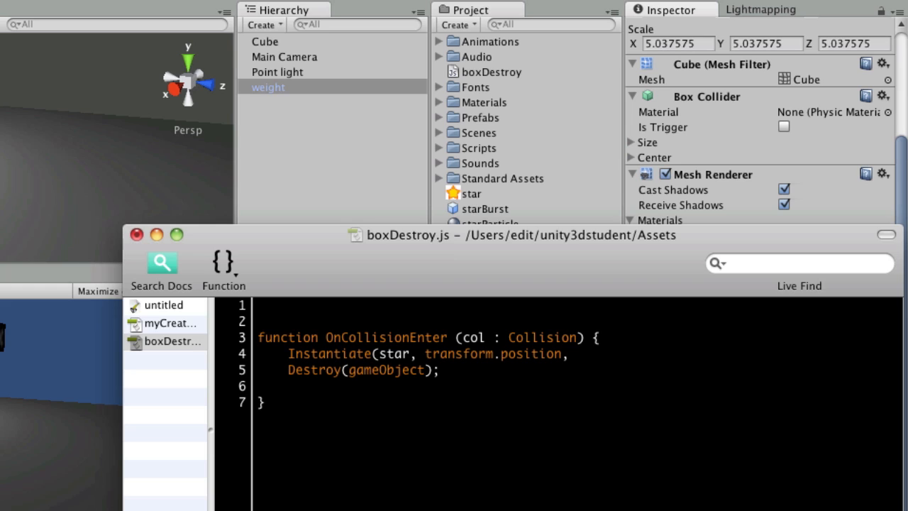
text(transform)
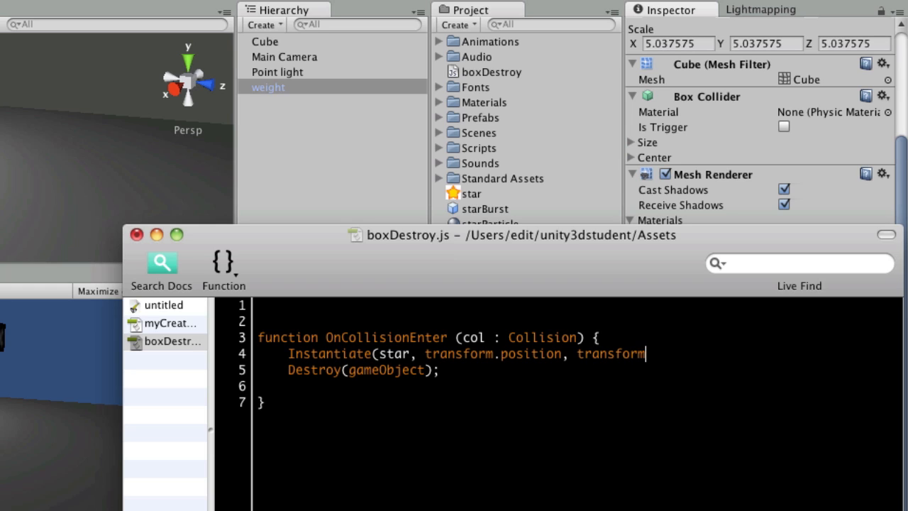
text(.rot)
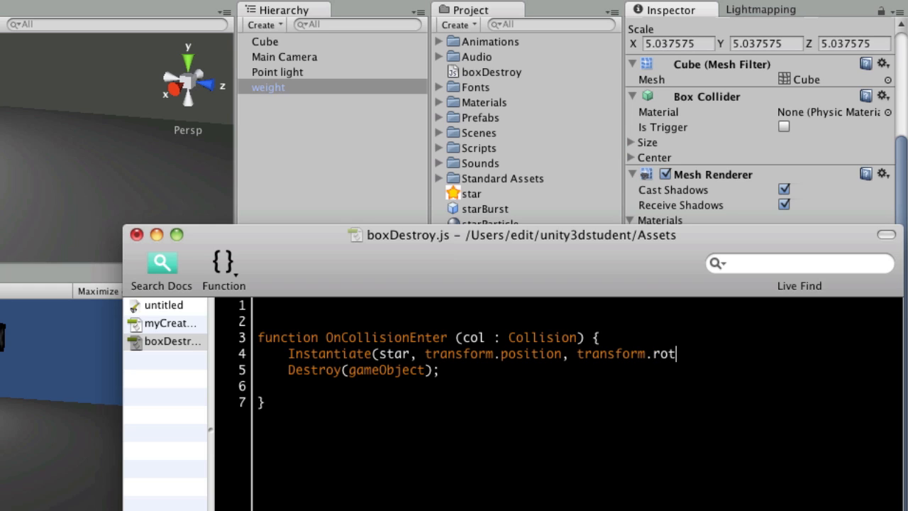
text(ation);)
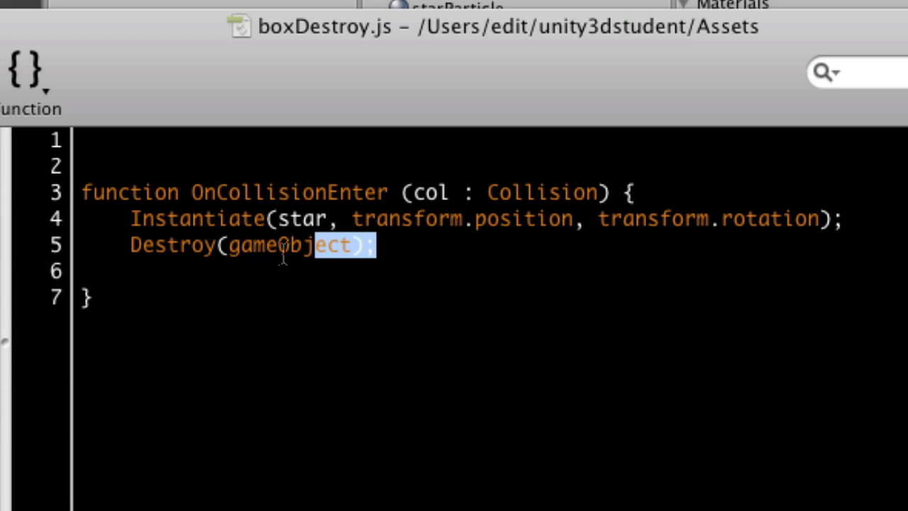
- Declare var stars : ParticleEmitter; on line 1 of boxDestroy.js
triple_click(248, 245)
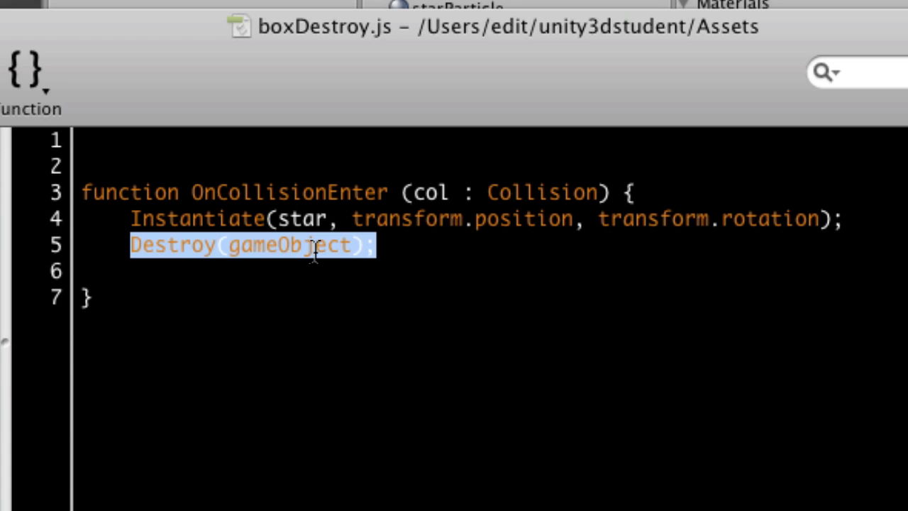
click(330, 219)
text(s)
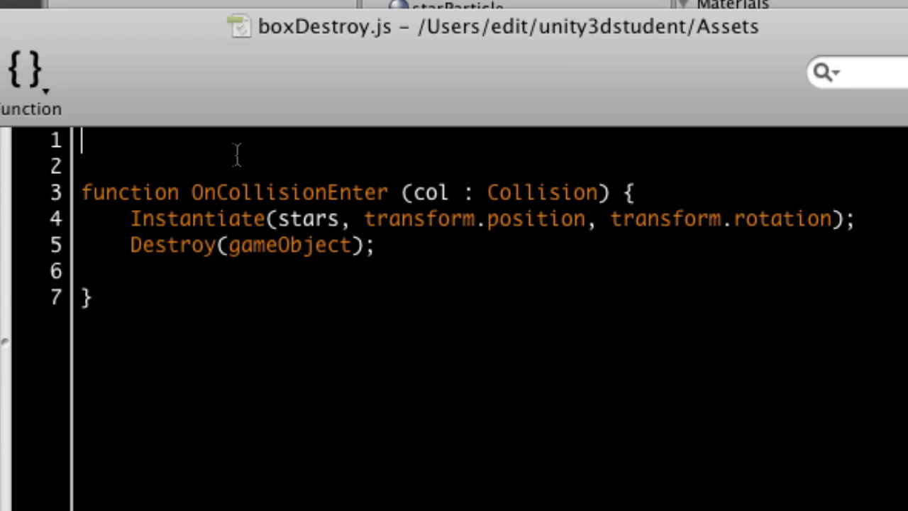
text(var)
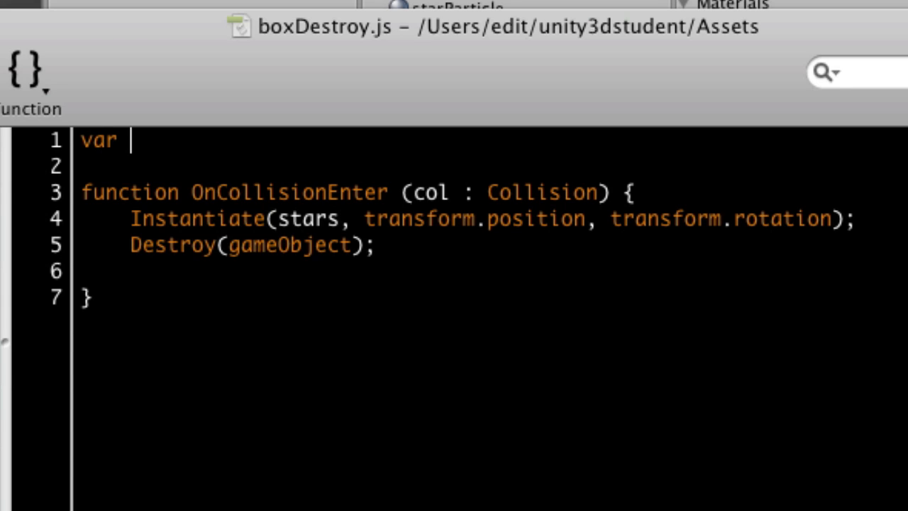
text(starsa)
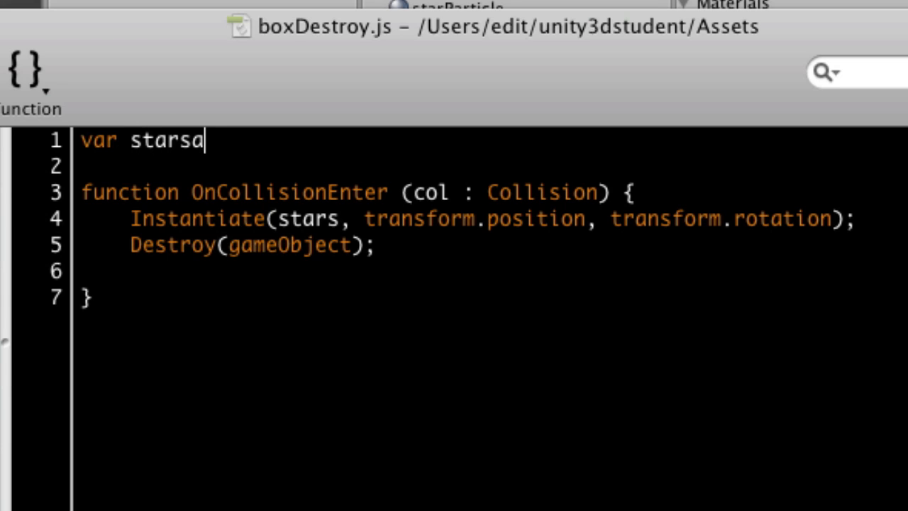
text(: P)
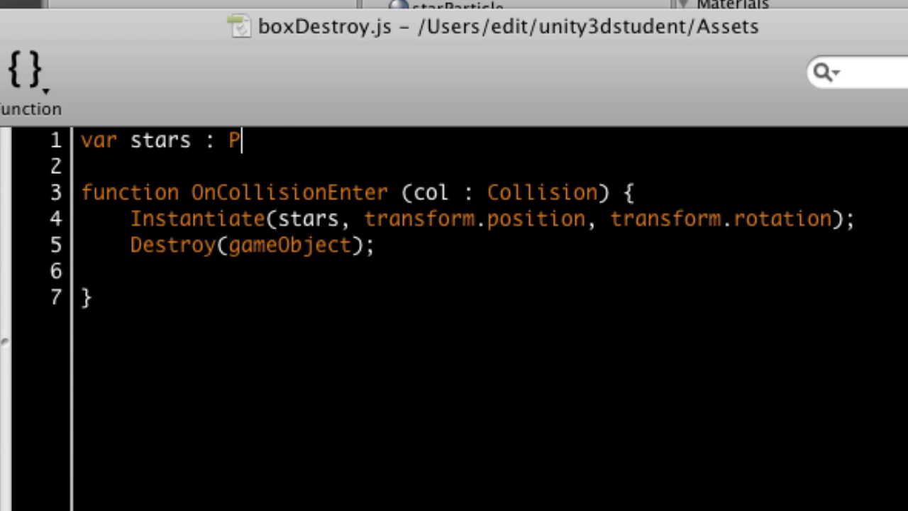
text(articleEm)
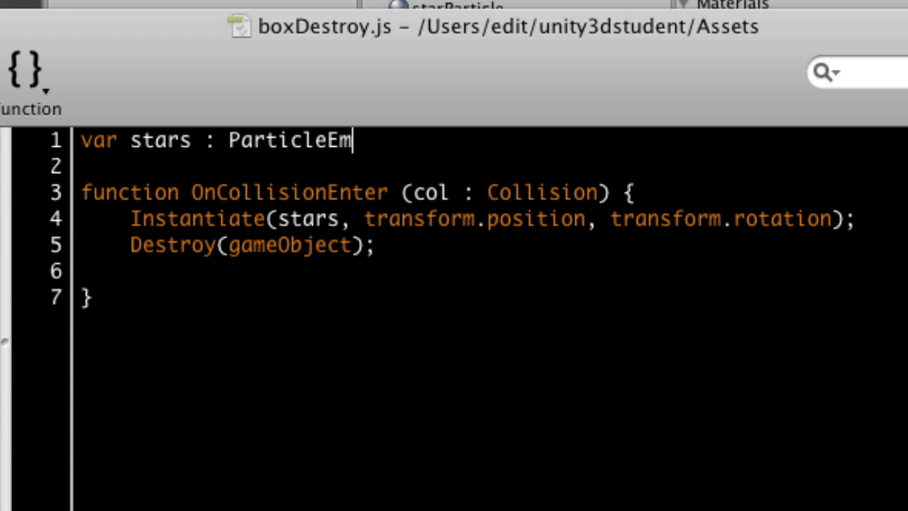
text(itter;)
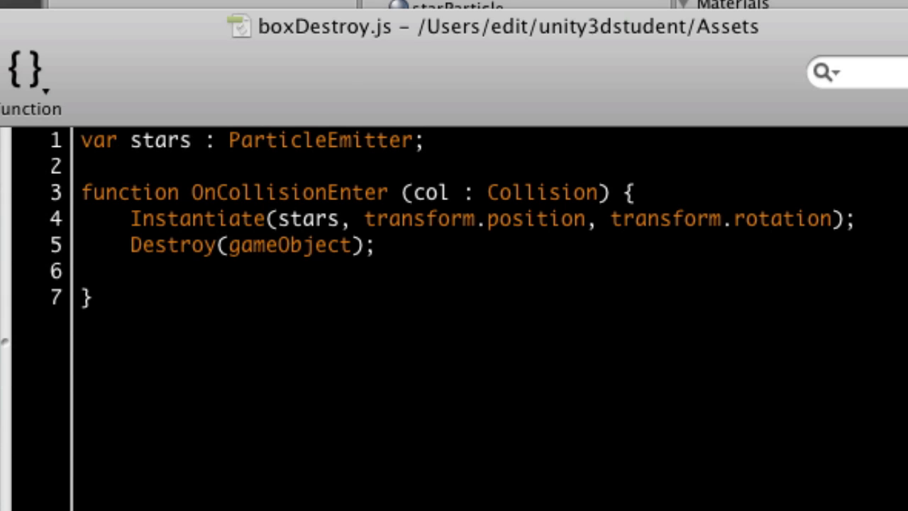
- Rename star to stars in the Instantiate call
click(423, 141)
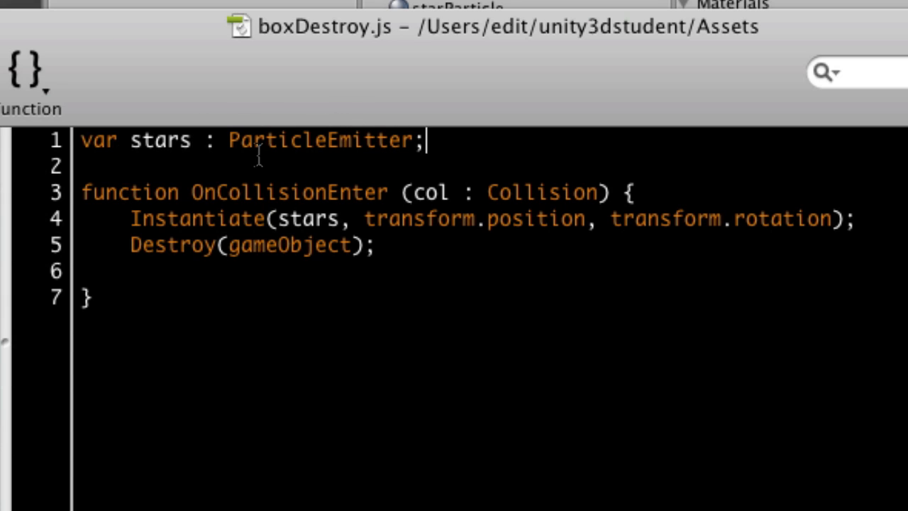
double_click(315, 140)
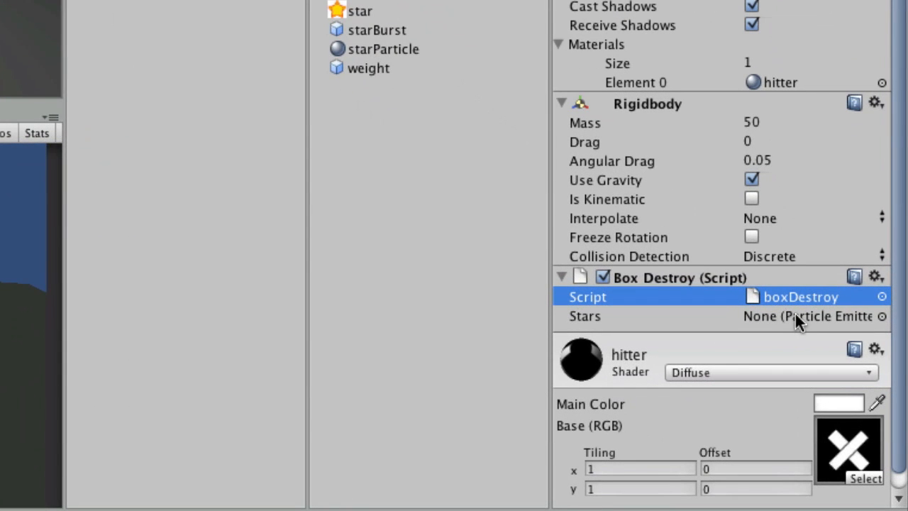
mouse_move(339, 32)
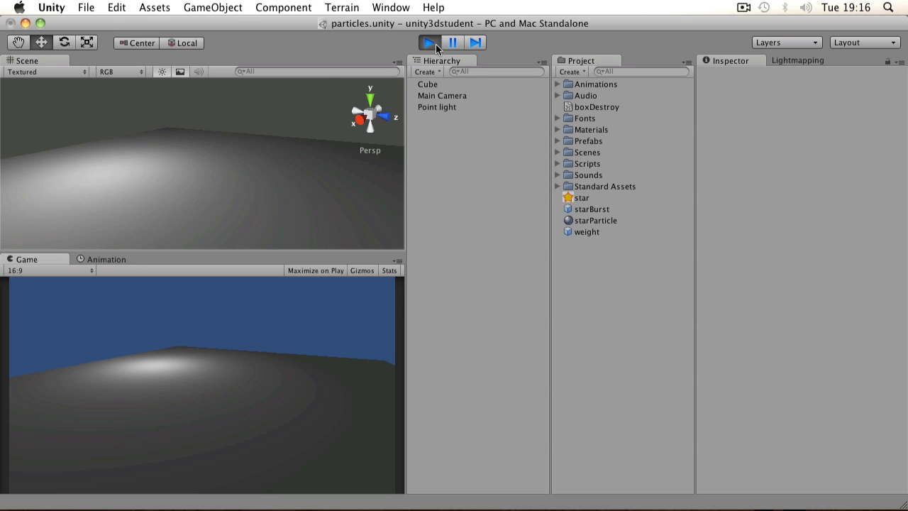
- Switch Autodestruct off on the starBurst prefab and test-run the weight collision
click(428, 42)
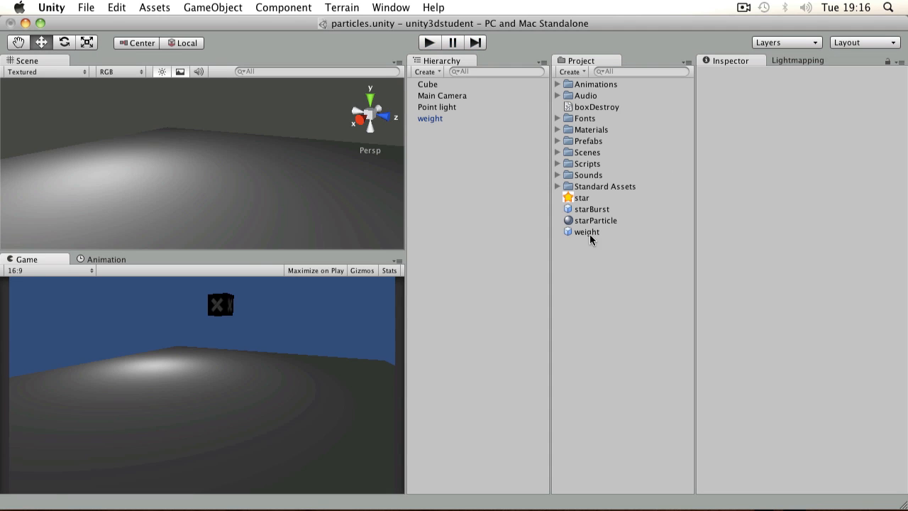
click(592, 209)
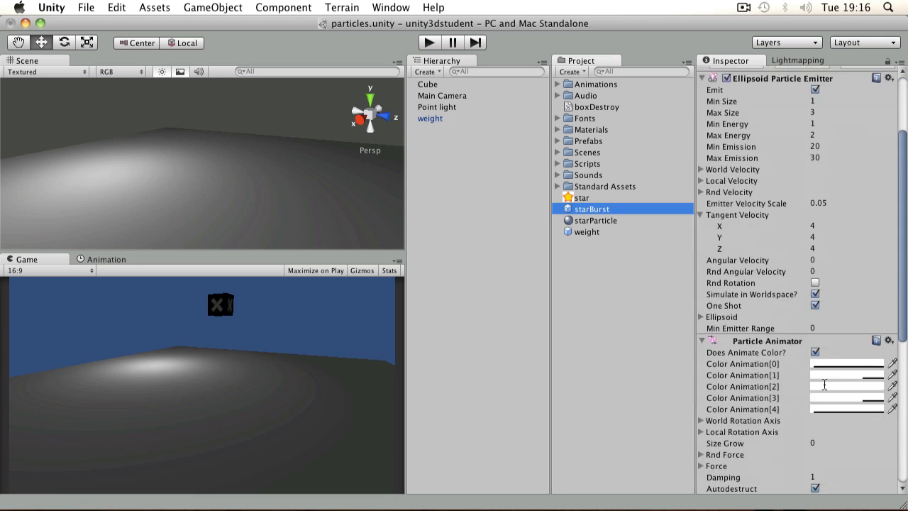
scroll(down, 3)
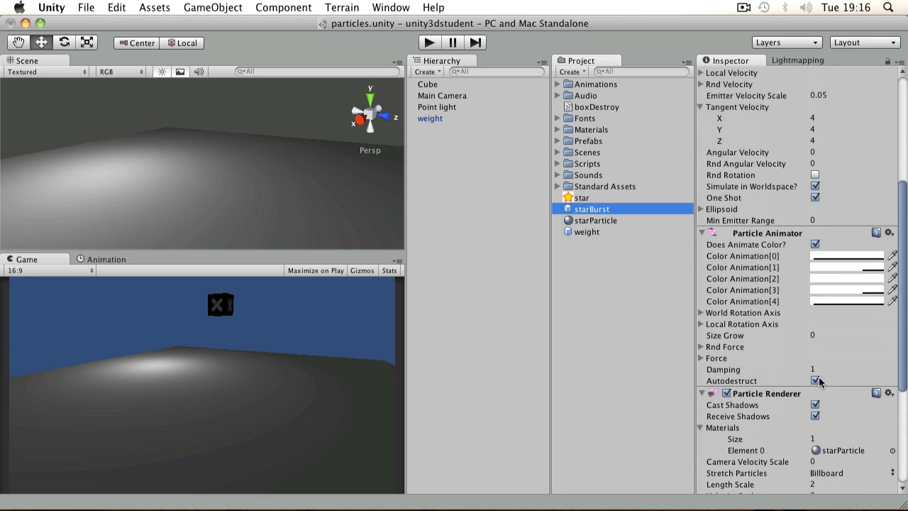
click(814, 380)
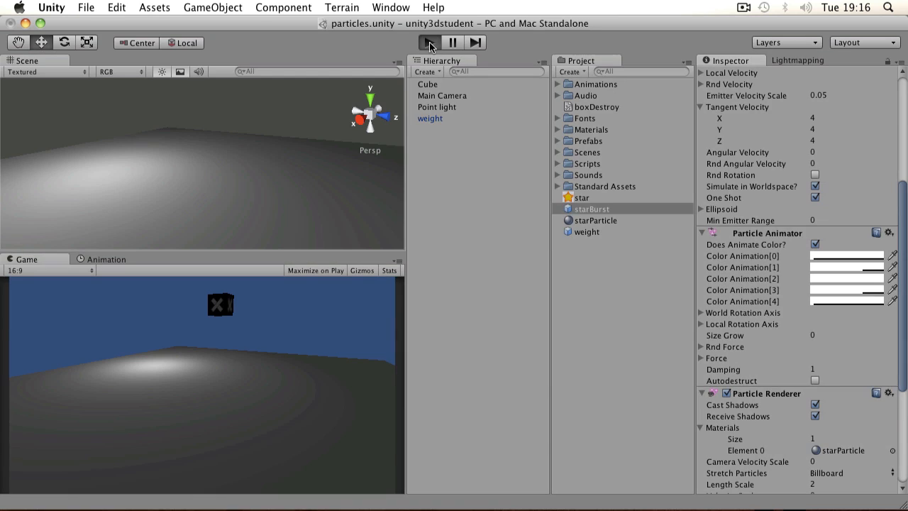
click(430, 43)
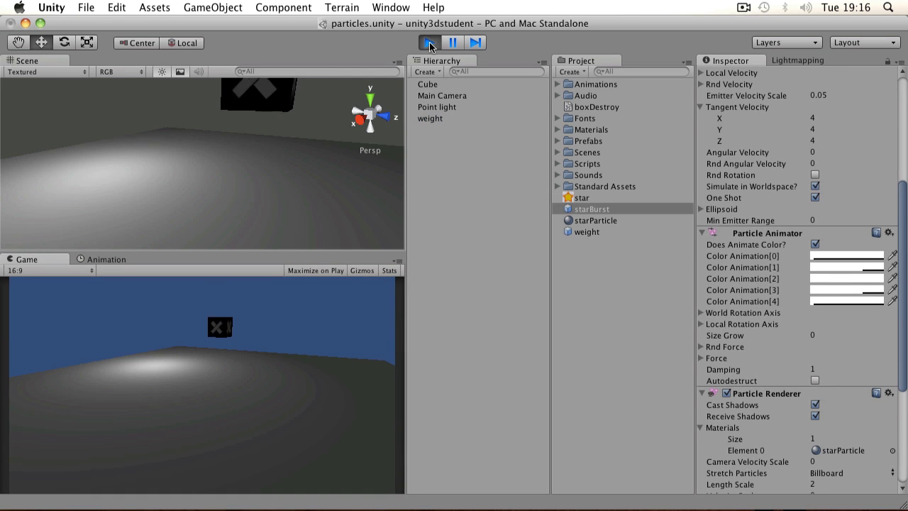
click(430, 42)
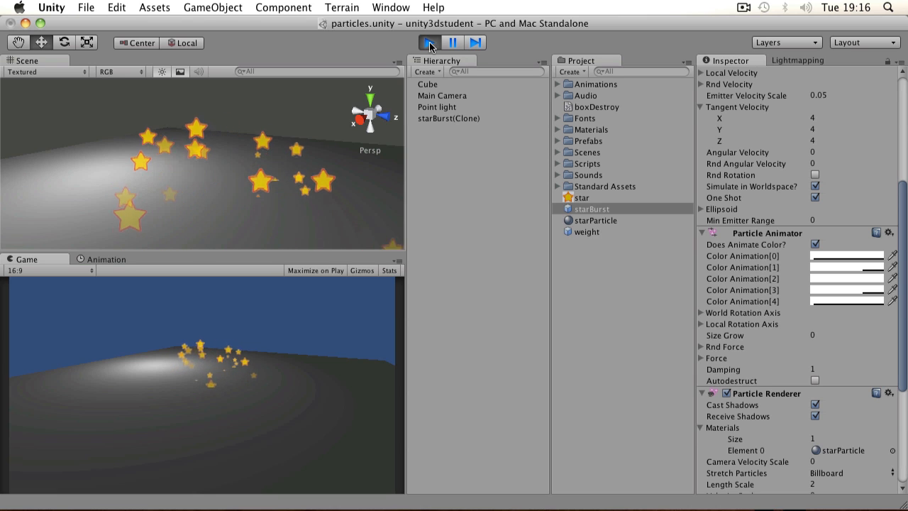
click(428, 42)
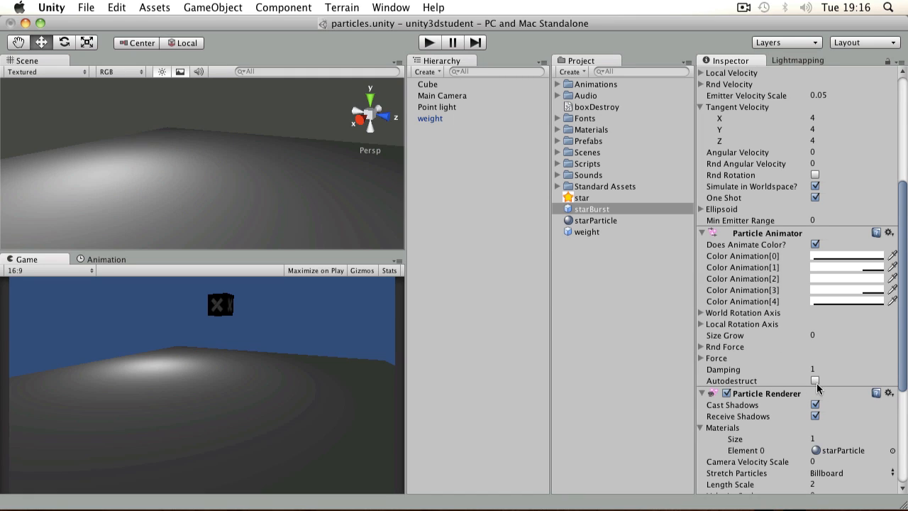
mouse_move(820, 153)
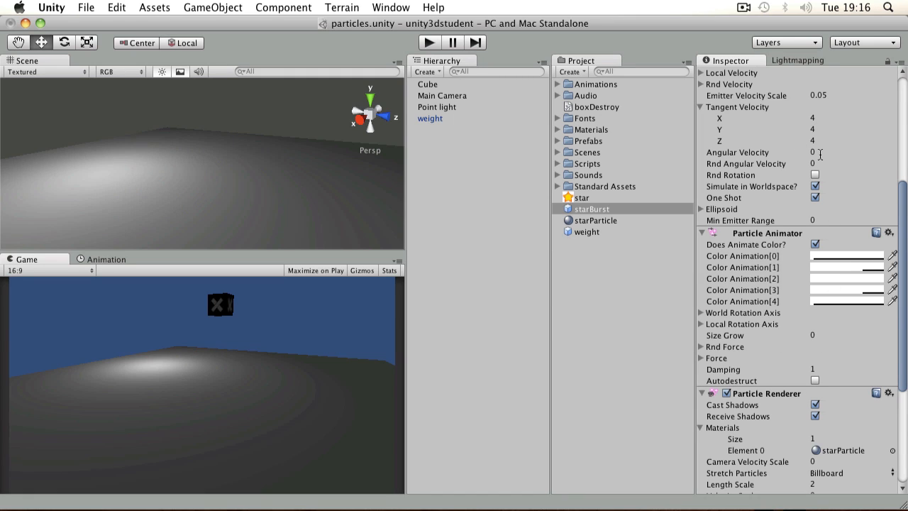
- Switch Autodestruct back on for starBurst and test-run the star burst again
click(814, 381)
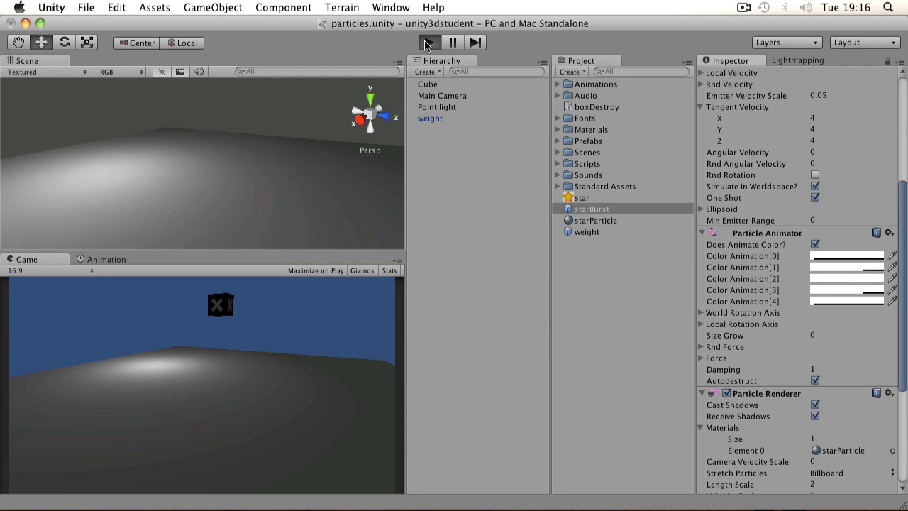
click(428, 43)
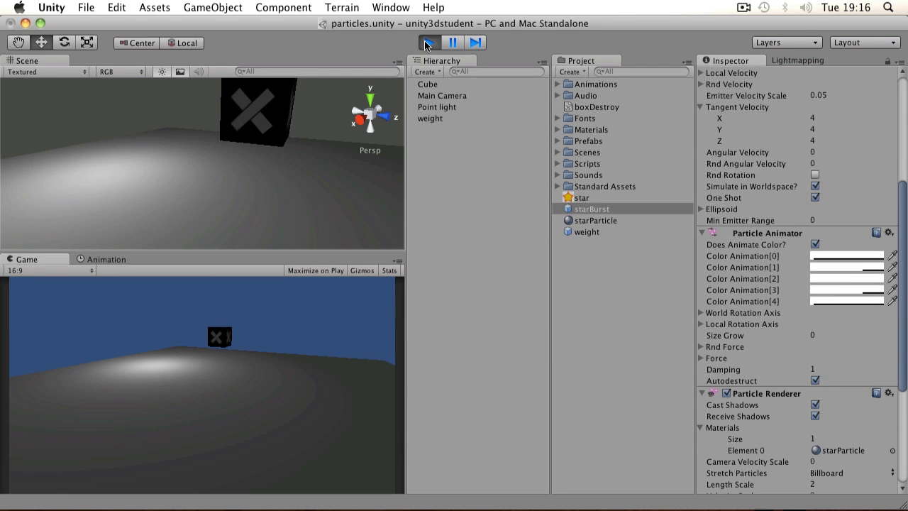
click(428, 42)
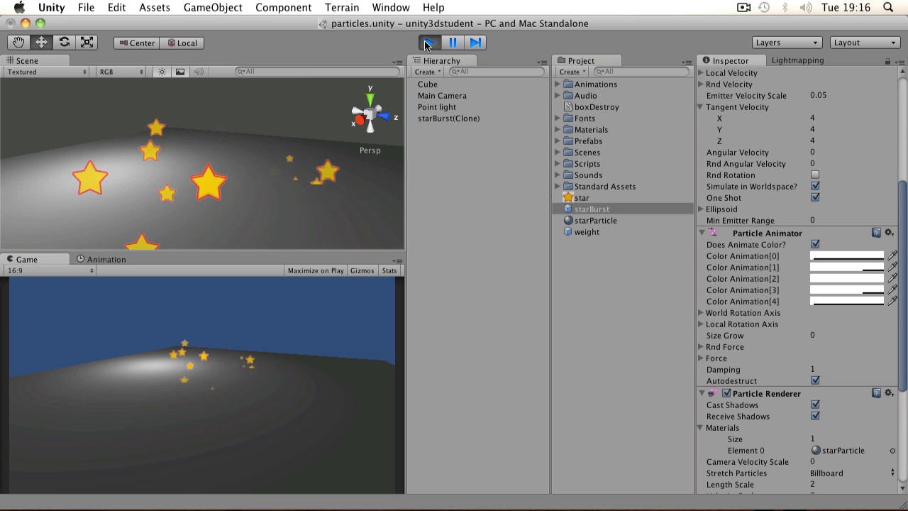
click(429, 42)
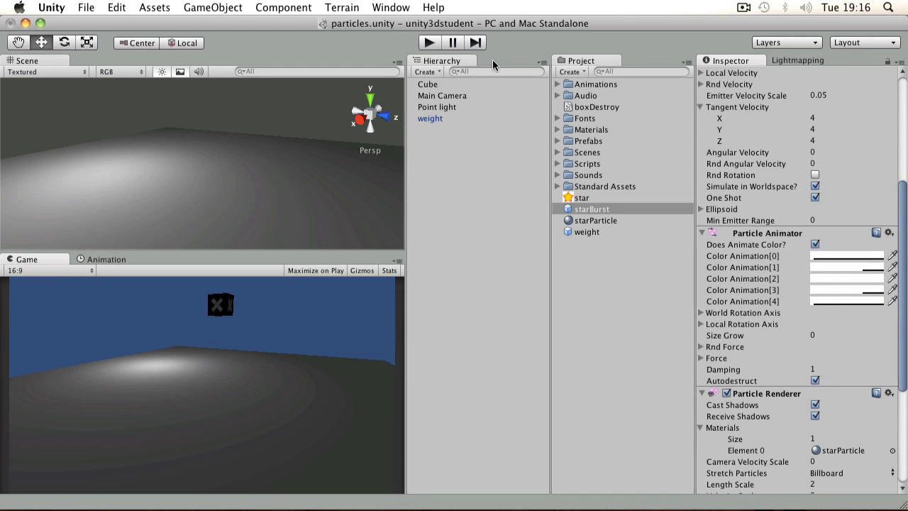